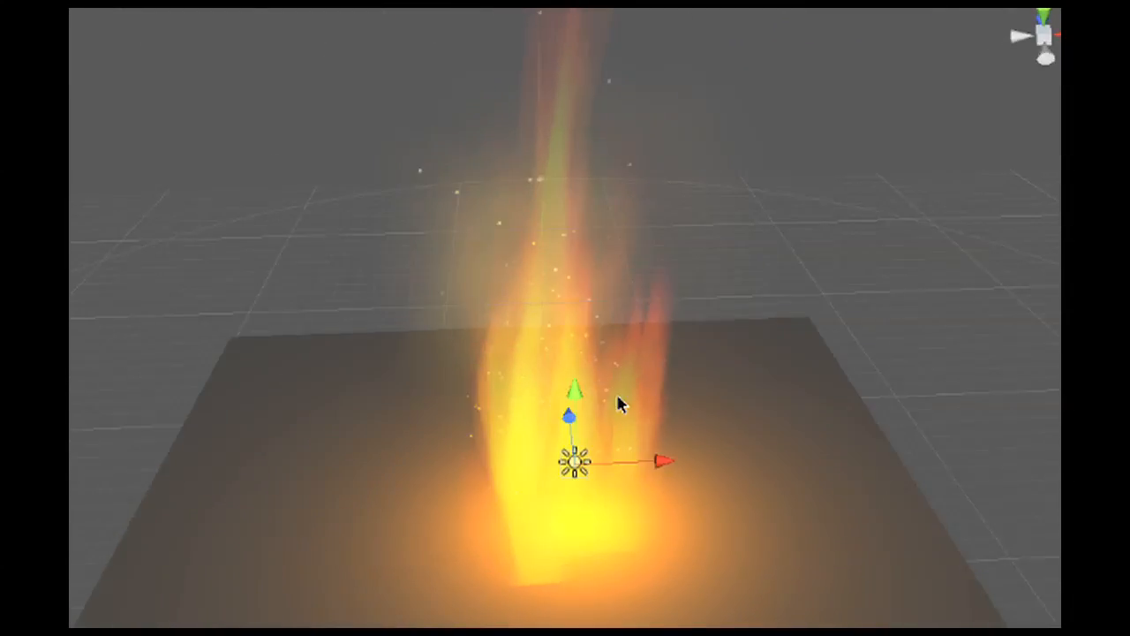
Orbit the Scene view around the fire particle effect to see flames and light from another angle
left_click_drag(618, 404, 772, 423)
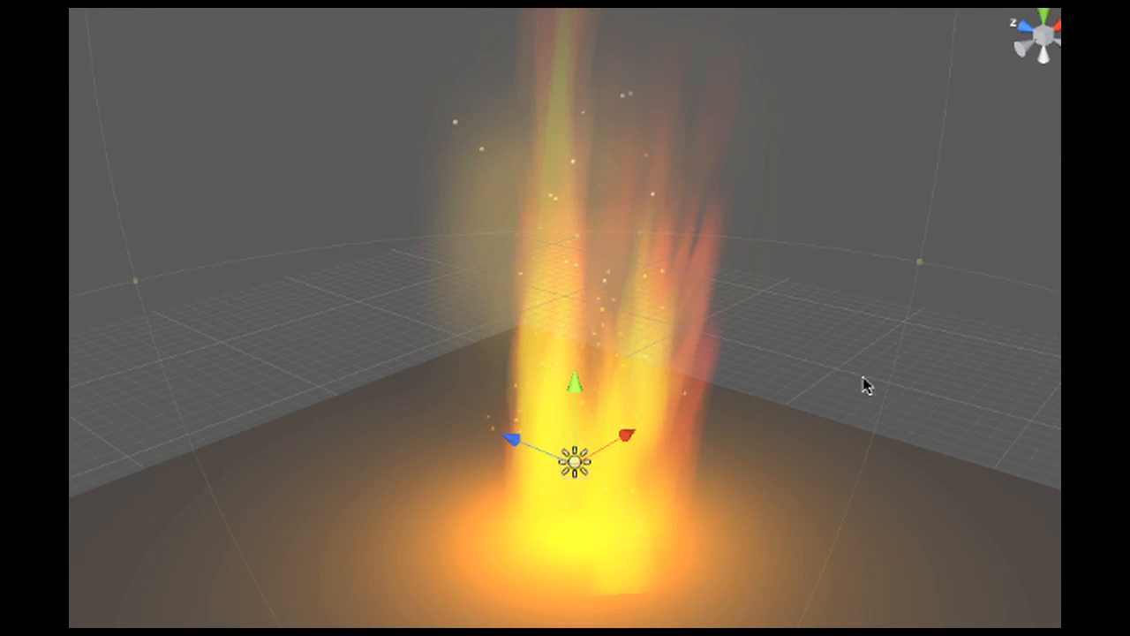
mouse_move(910, 351)
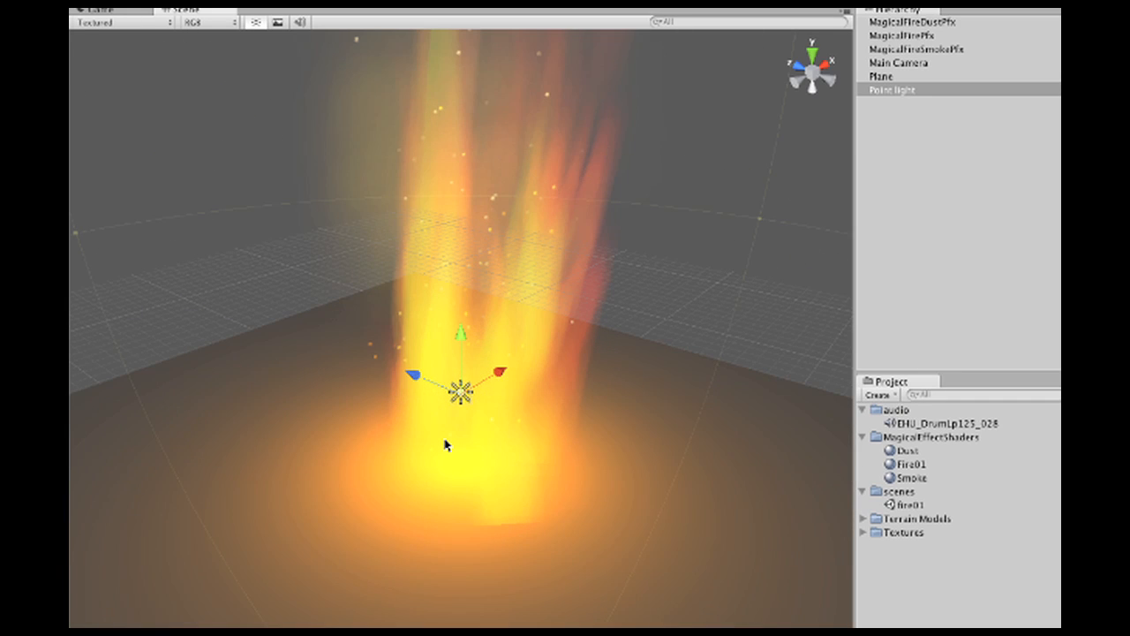
mouse_move(262, 254)
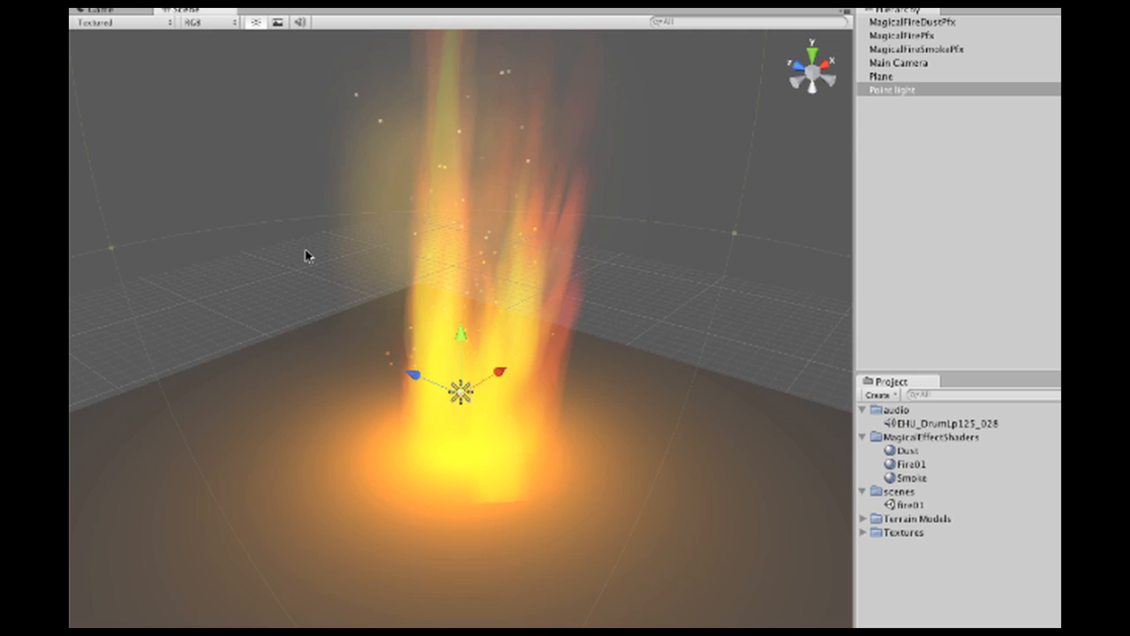
mouse_move(305, 274)
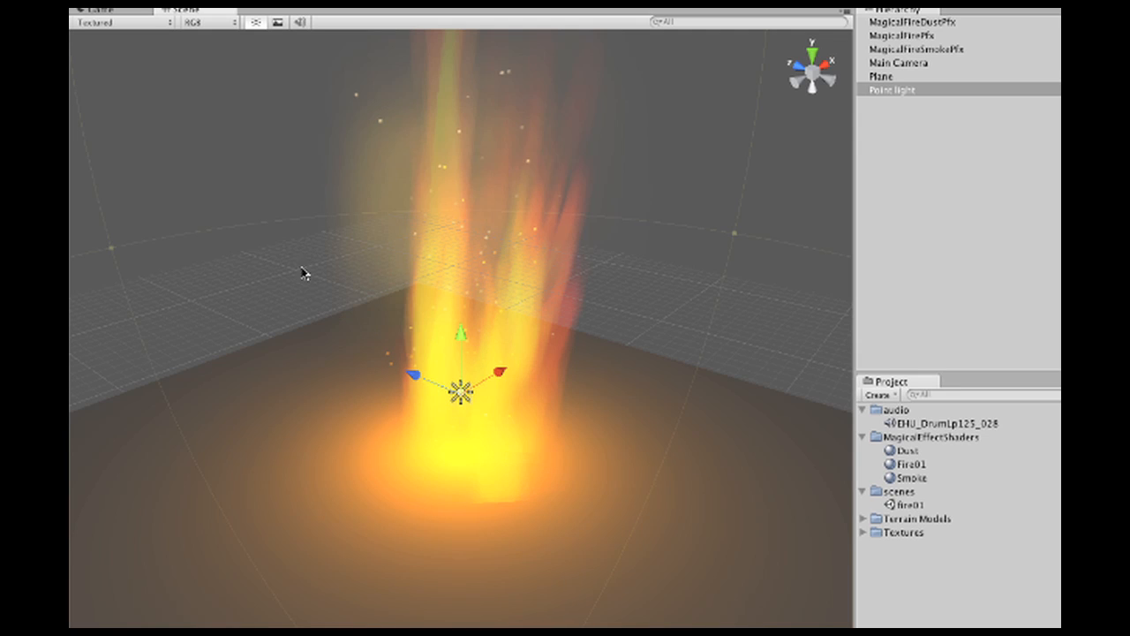
mouse_move(318, 373)
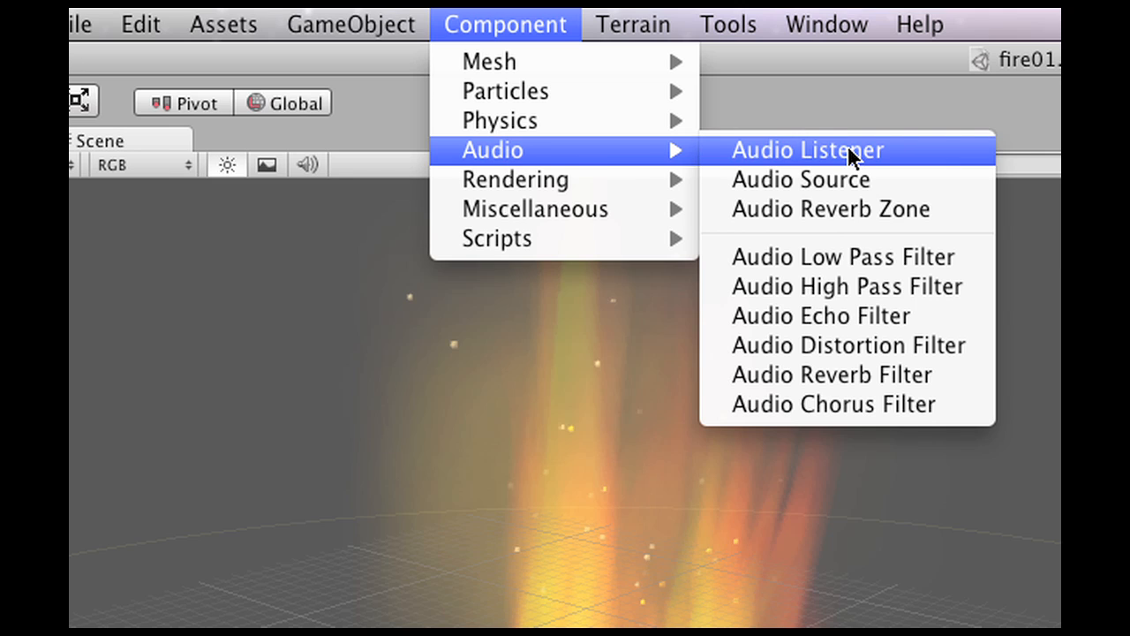
mouse_move(801, 180)
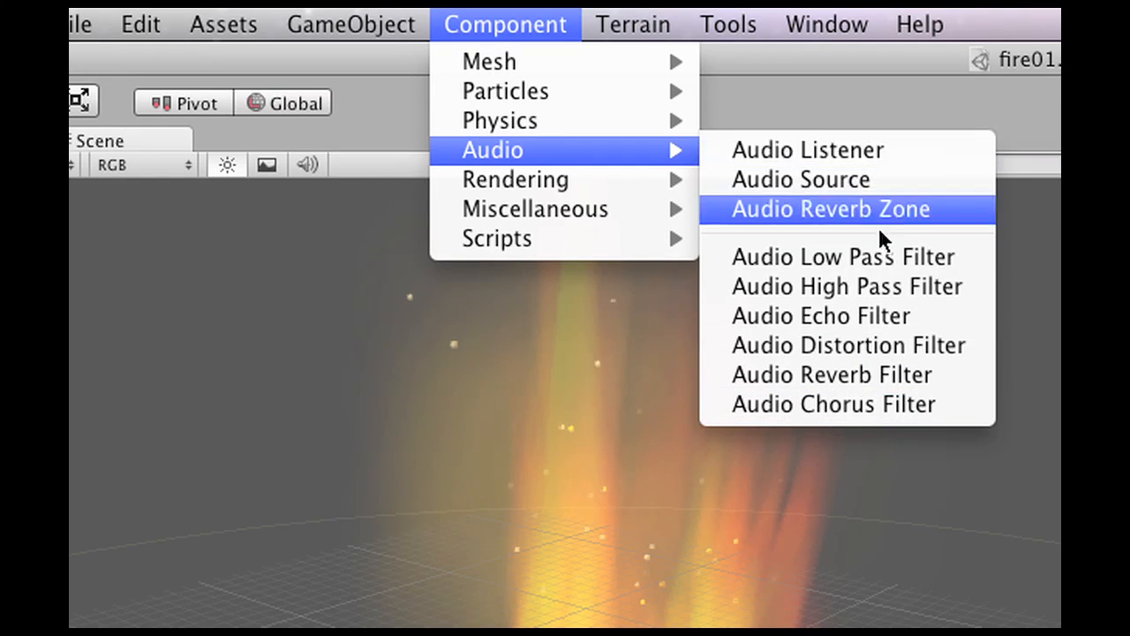
mouse_move(802, 179)
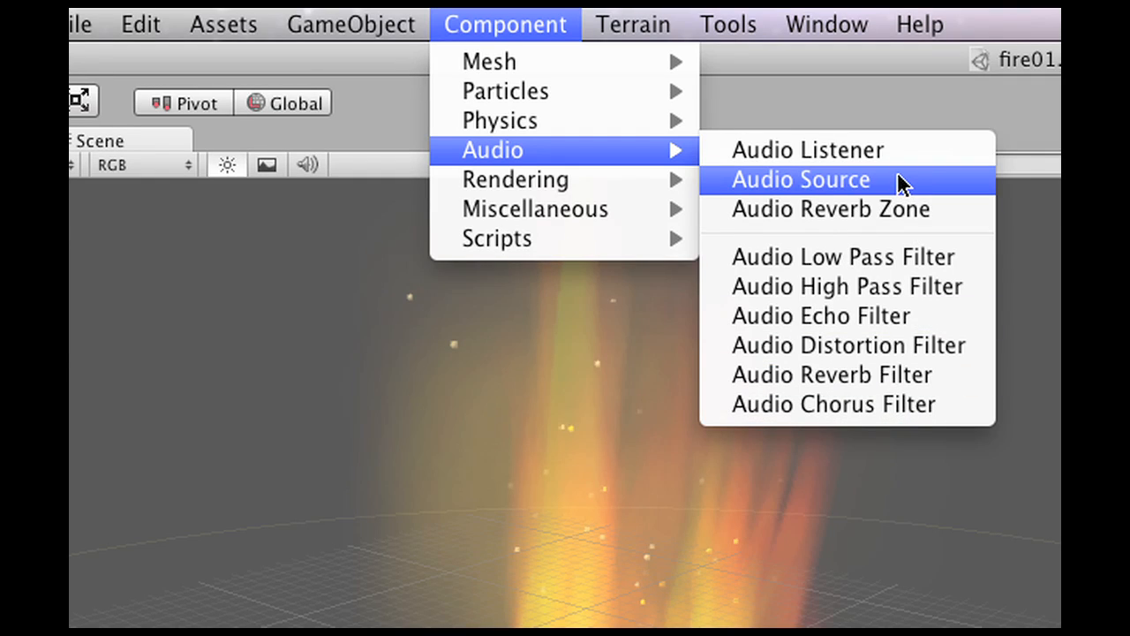
mouse_move(852, 210)
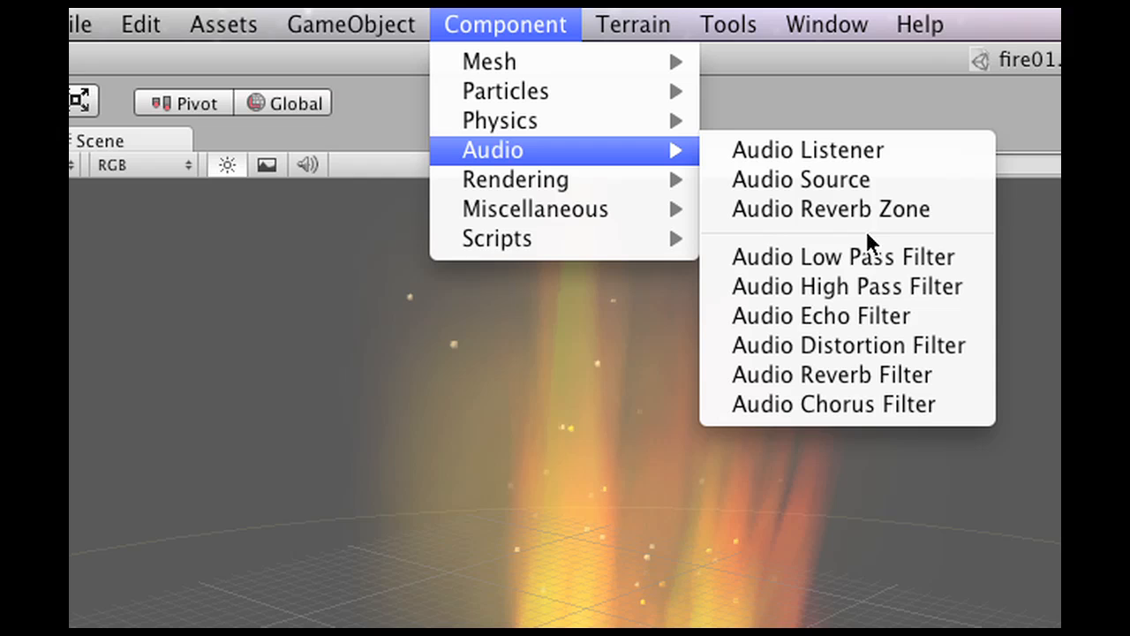
mouse_move(870, 286)
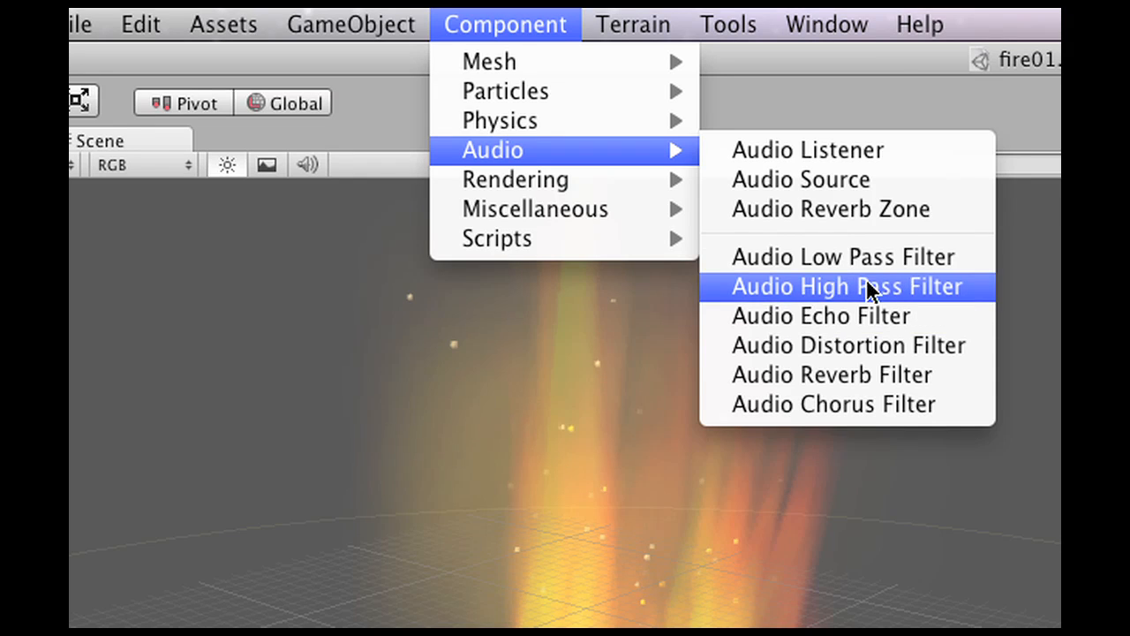
mouse_move(865, 422)
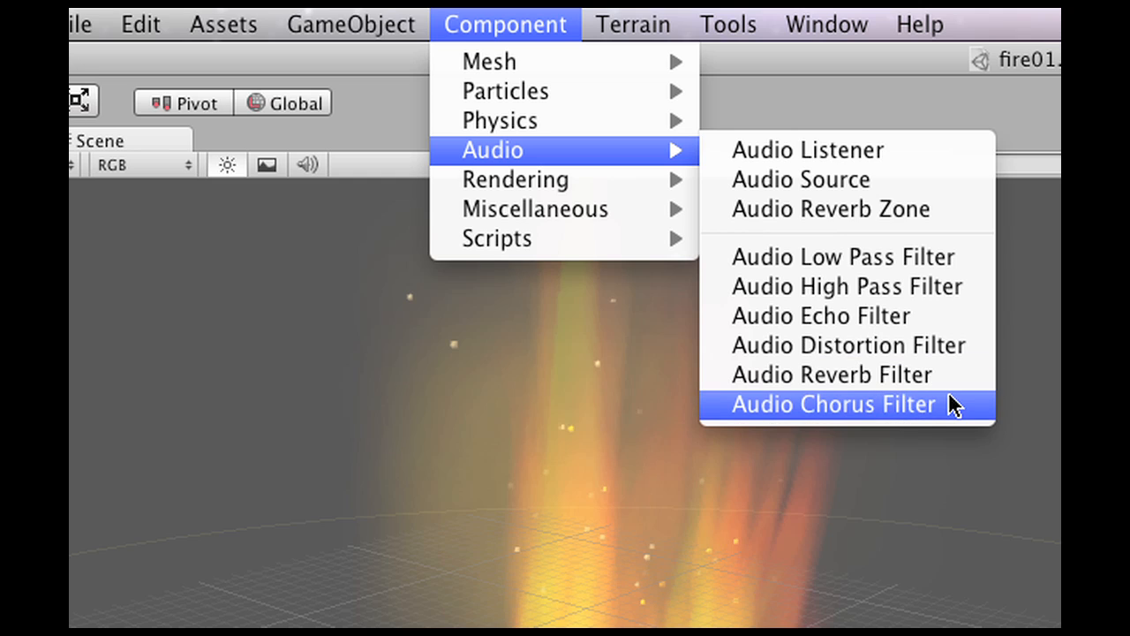
mouse_move(945, 387)
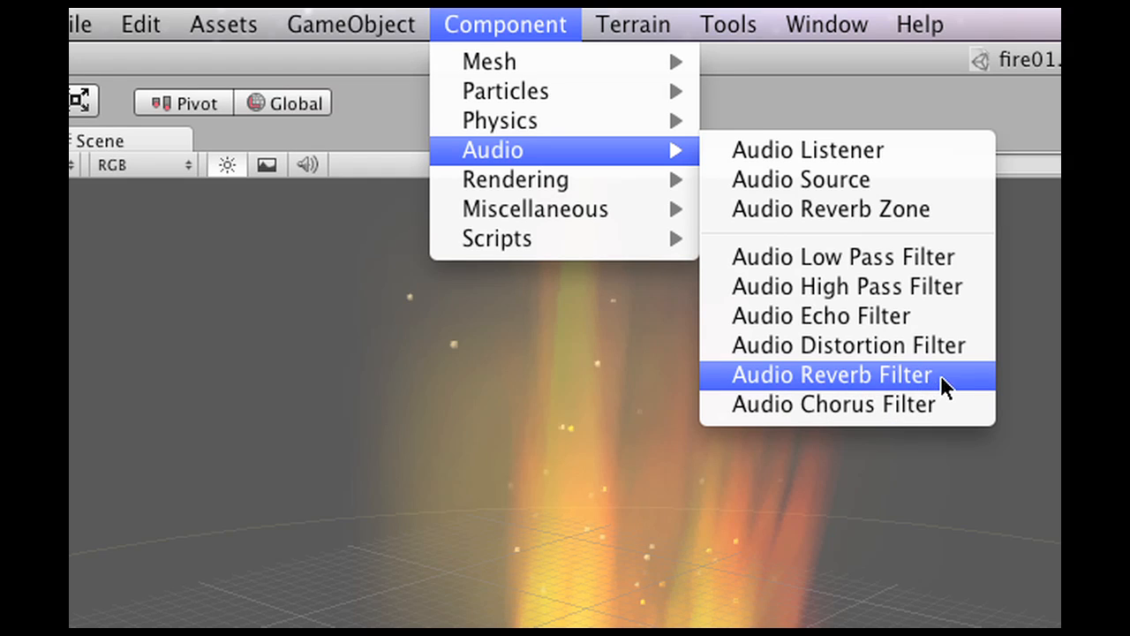
mouse_move(953, 390)
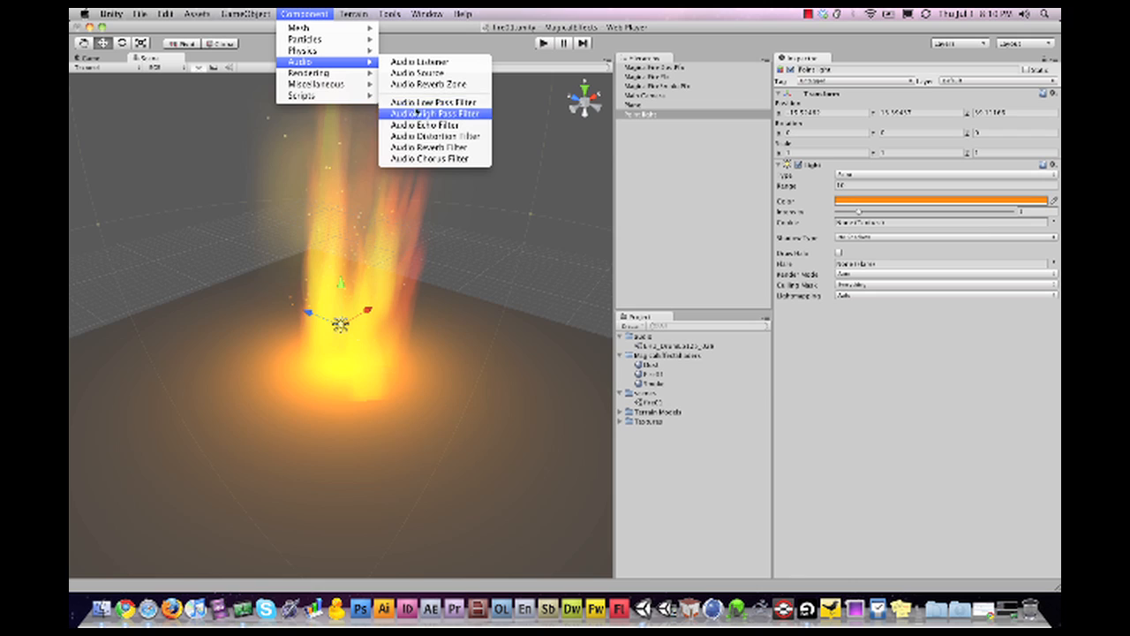
mouse_move(432, 61)
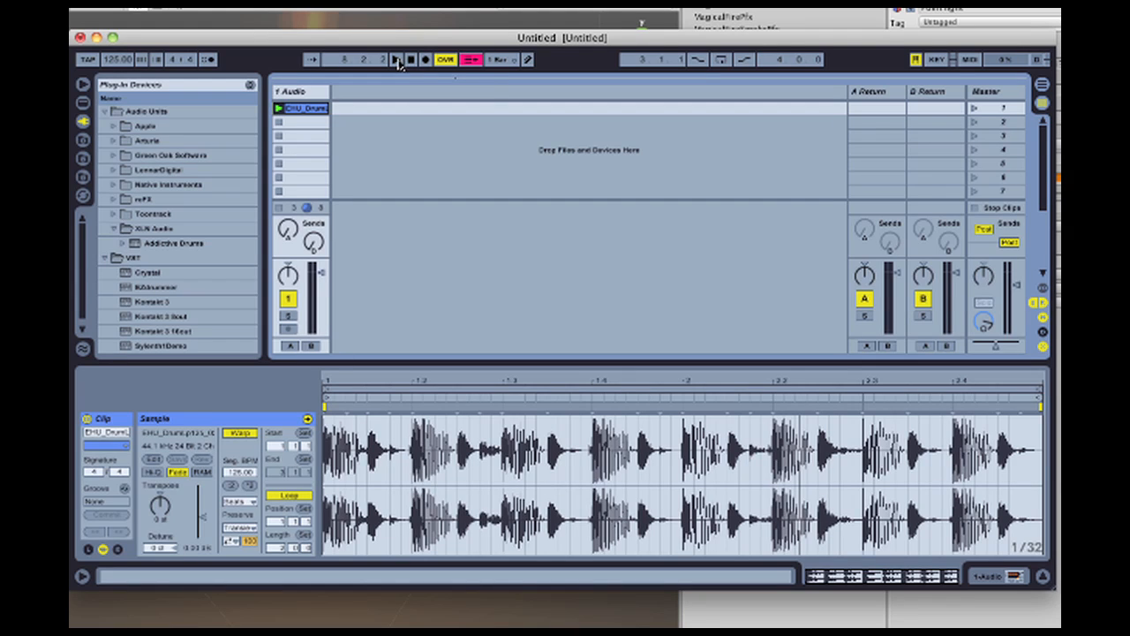
Play the EHU drum loop clip from the transport, then stop playback
left_click(409, 59)
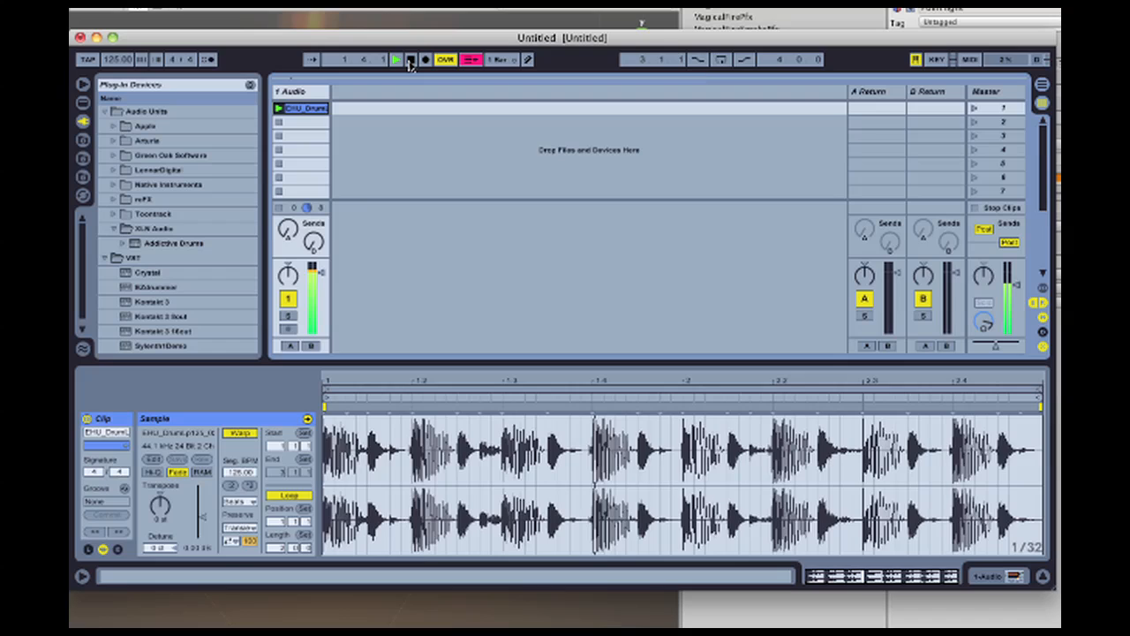
left_click(371, 59)
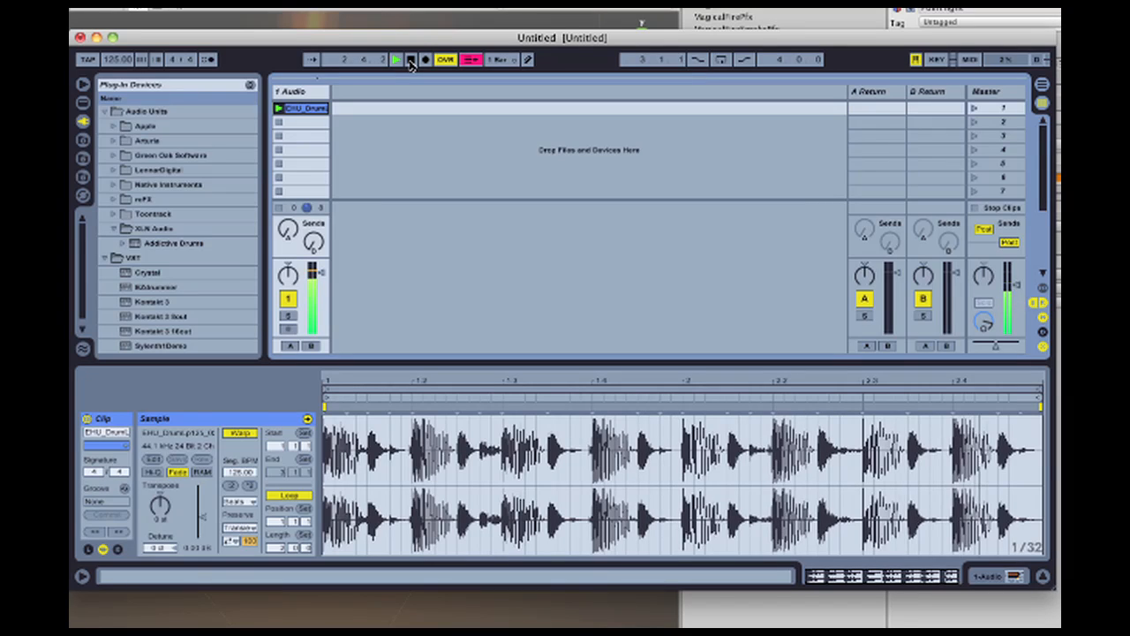
left_click(411, 59)
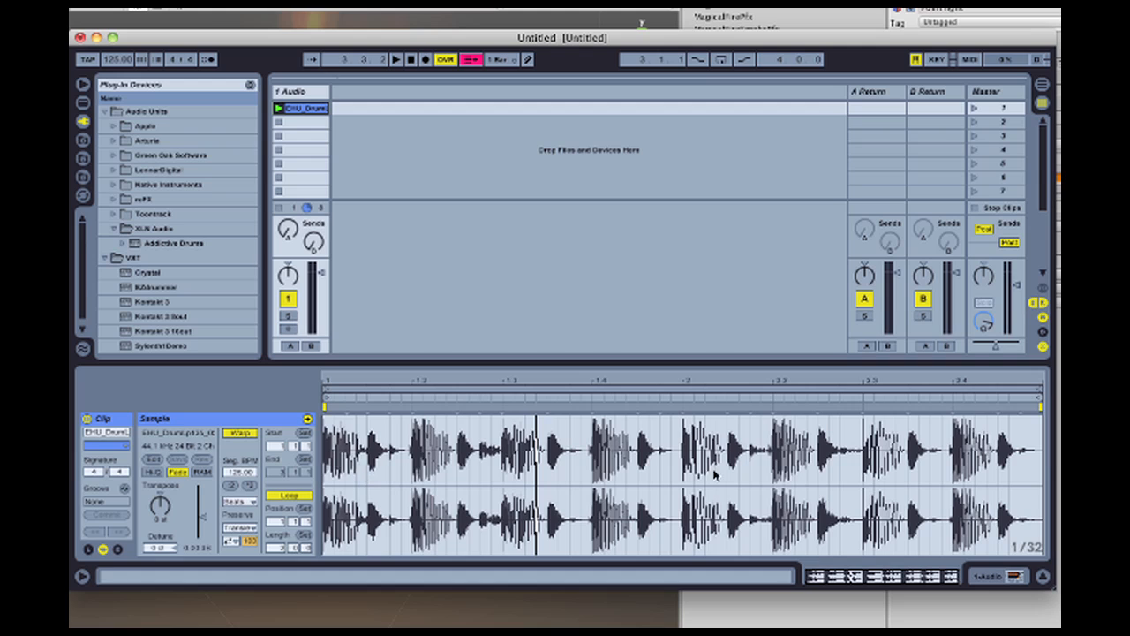
mouse_move(540, 347)
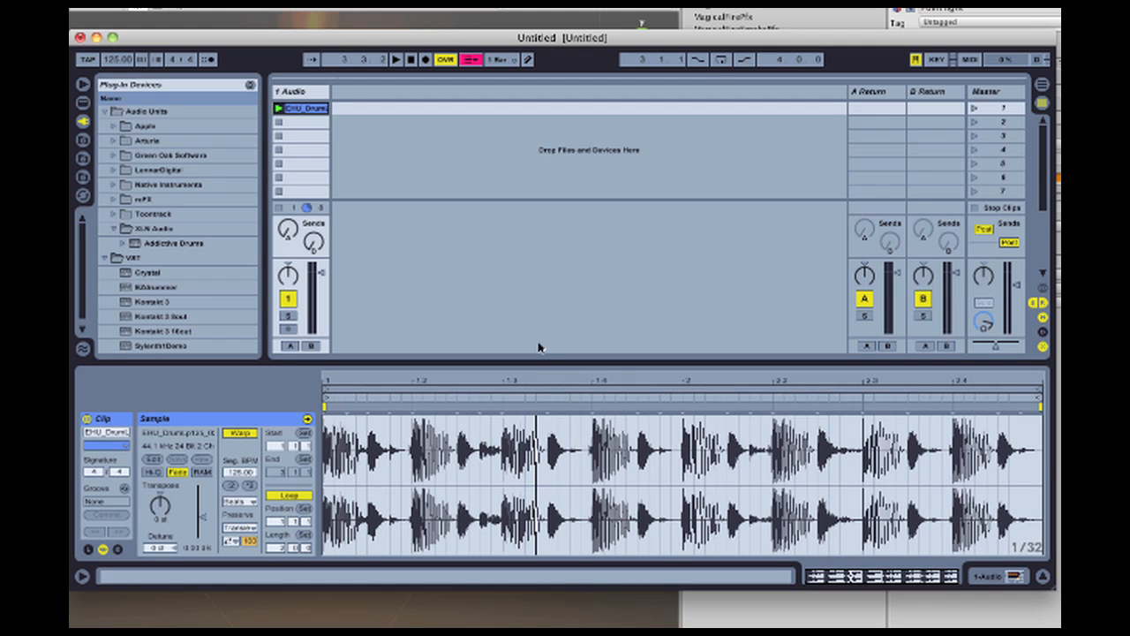
mouse_move(1003, 583)
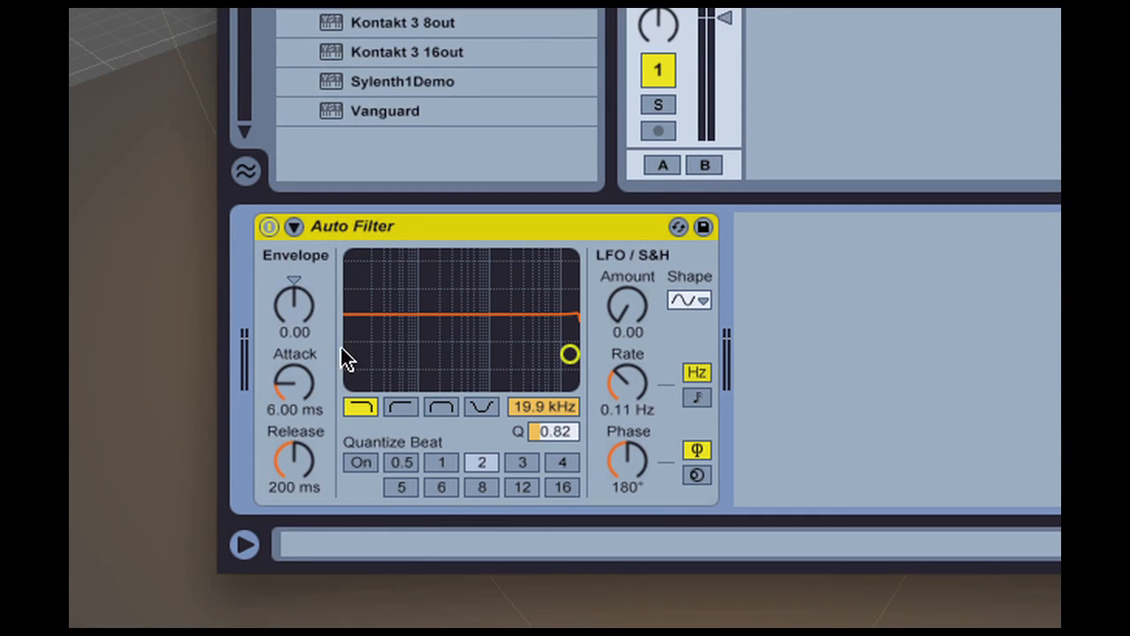
mouse_move(366, 370)
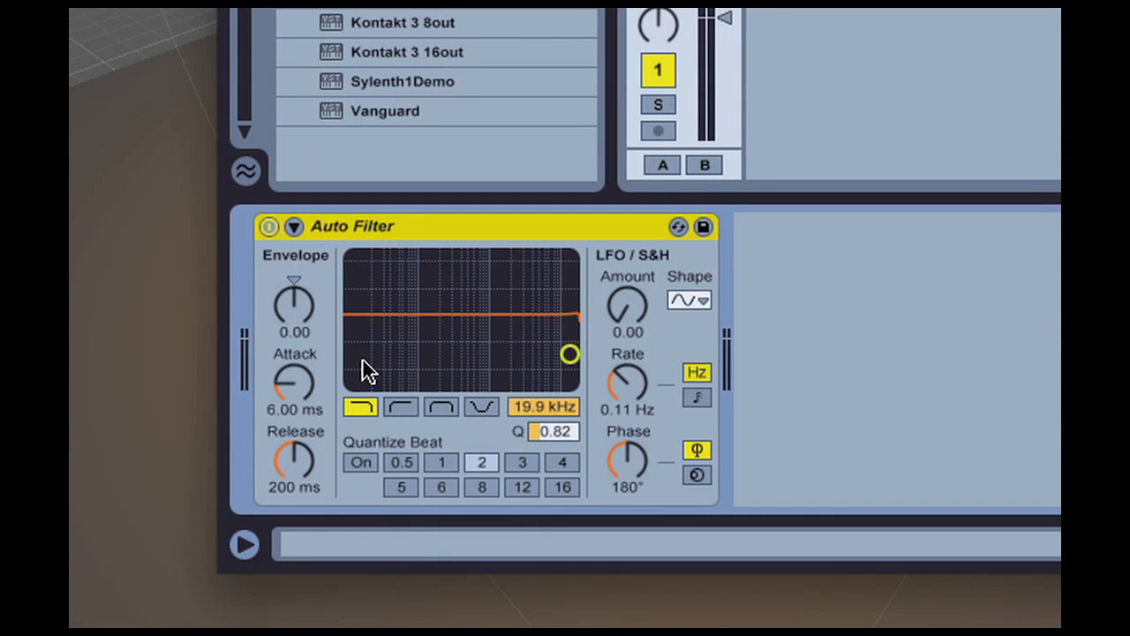
mouse_move(399, 280)
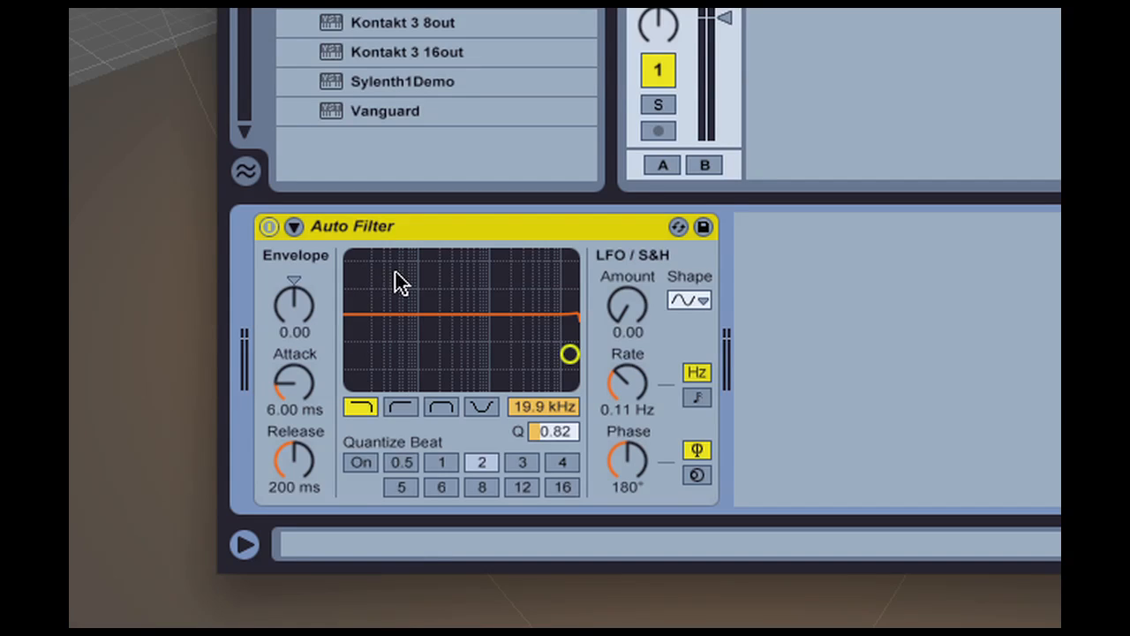
mouse_move(572, 273)
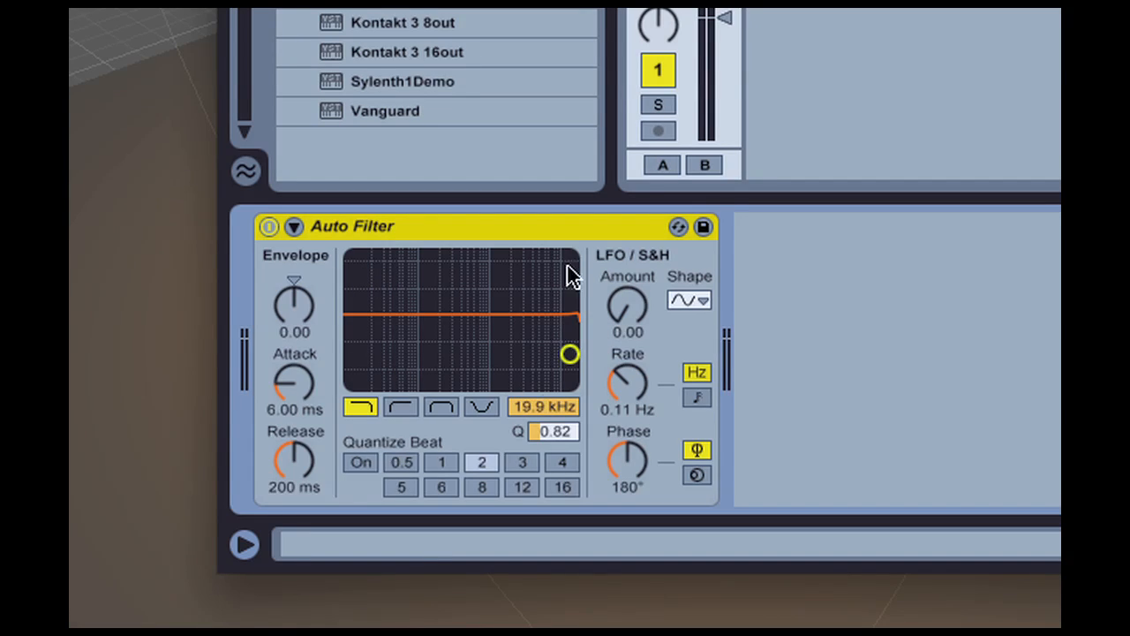
mouse_move(752, 356)
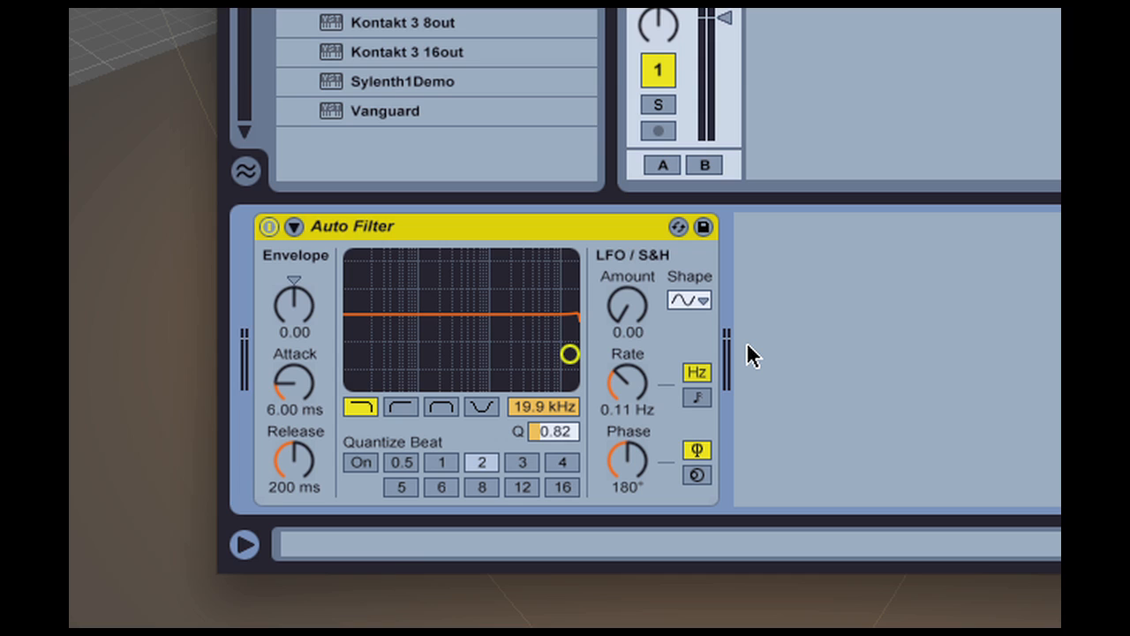
mouse_move(744, 353)
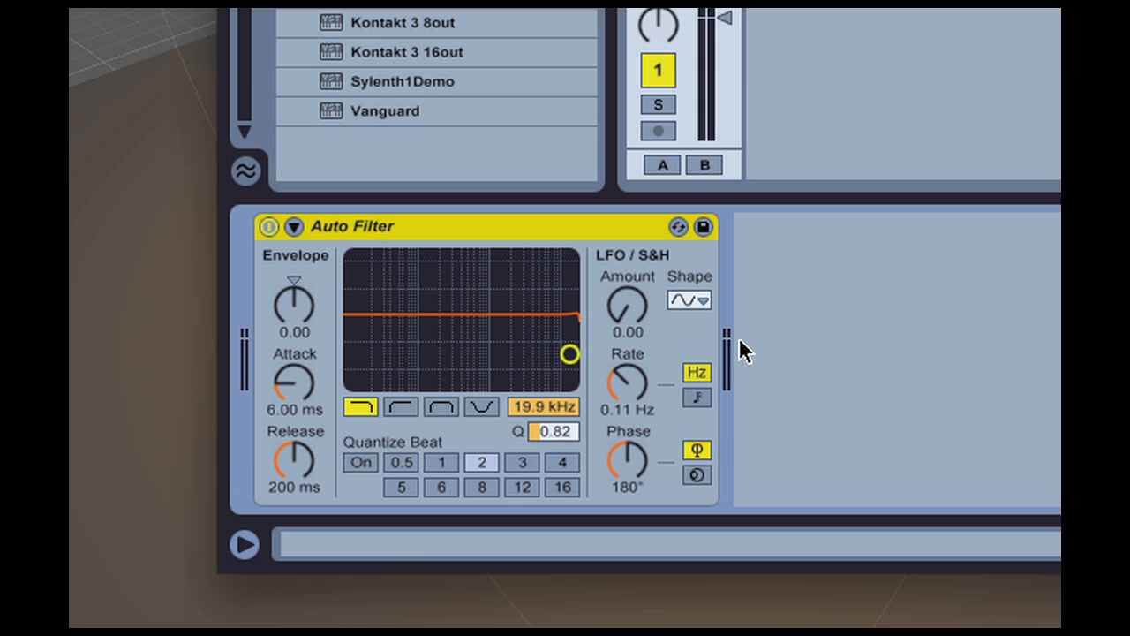
mouse_move(499, 393)
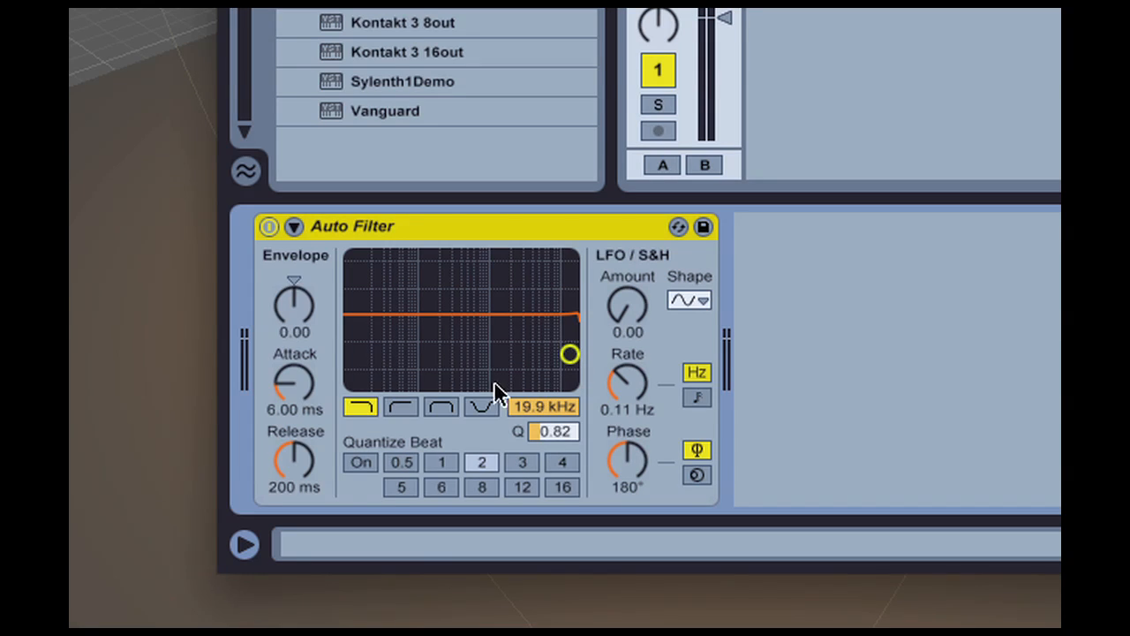
mouse_move(404, 362)
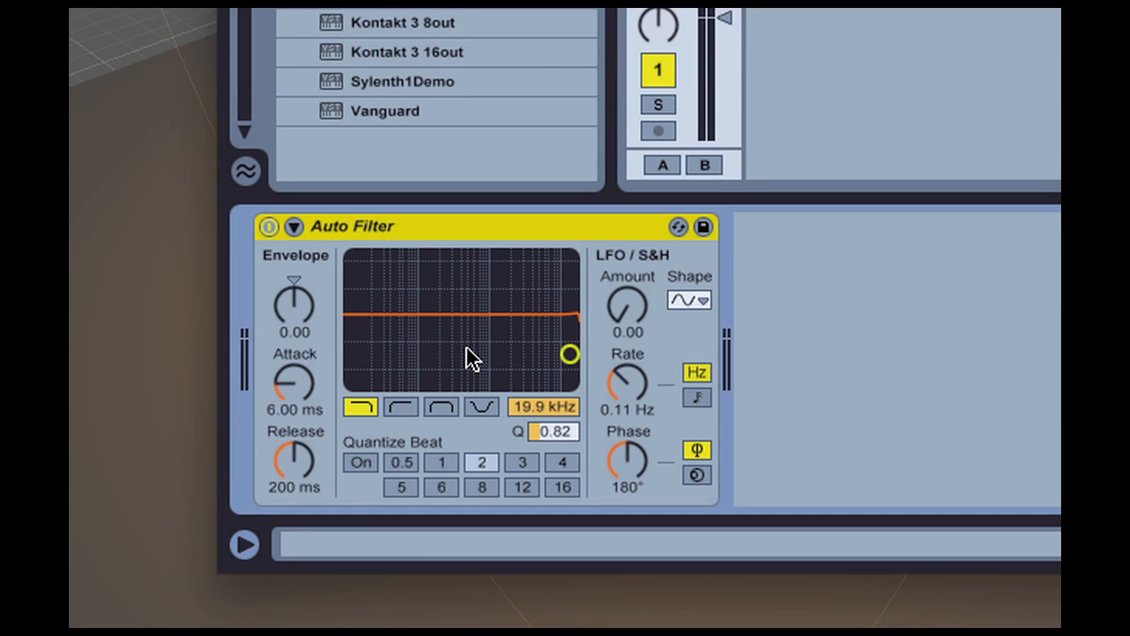
mouse_move(512, 397)
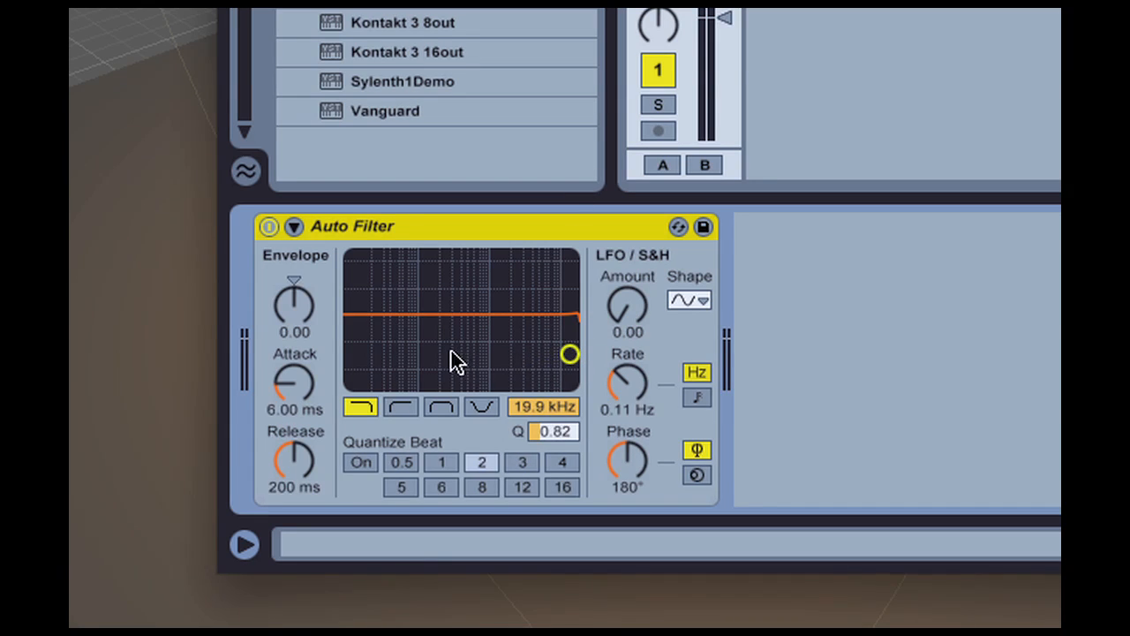
mouse_move(426, 331)
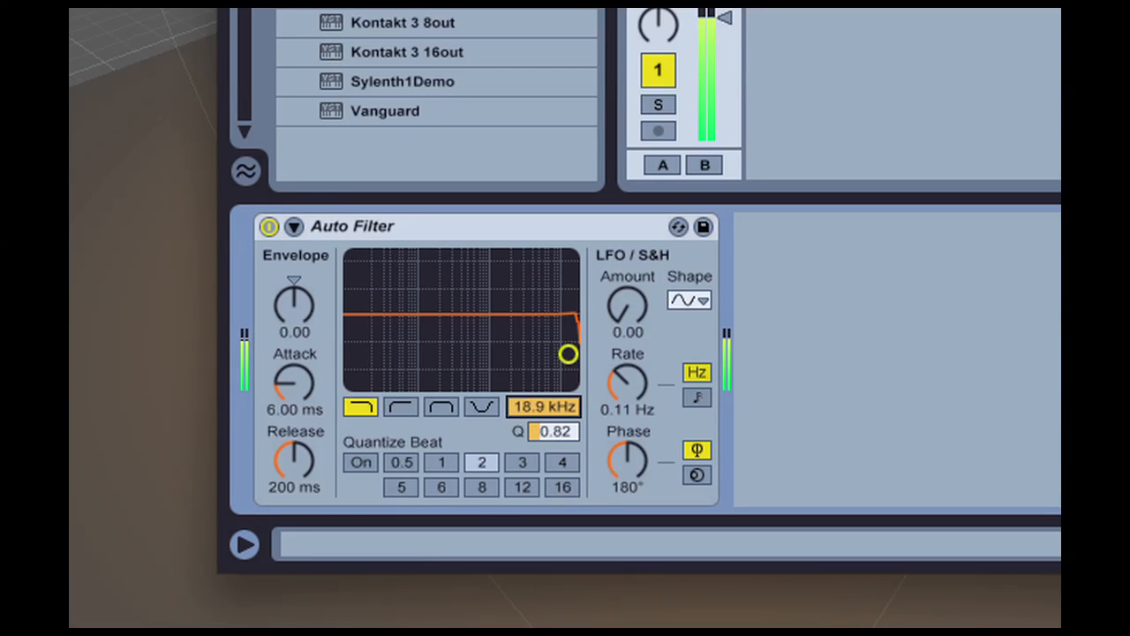
Sweep the Auto Filter low-pass cutoff from 19.9 kHz down to 366 Hz, then switch to high-pass
left_click_drag(568, 353, 515, 353)
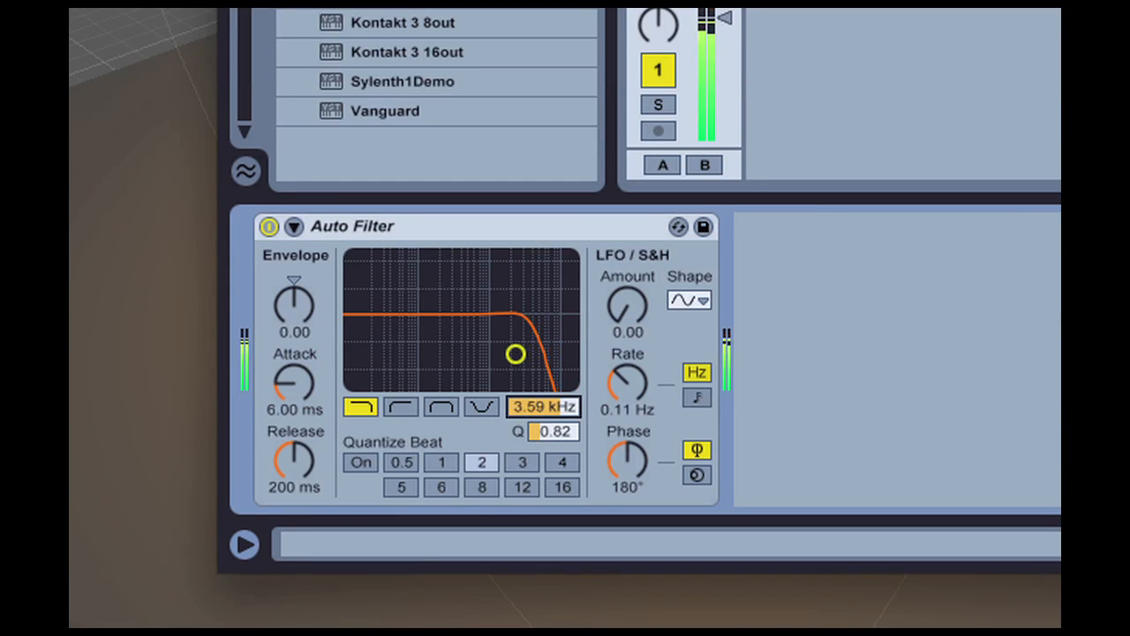
left_click_drag(514, 353, 480, 353)
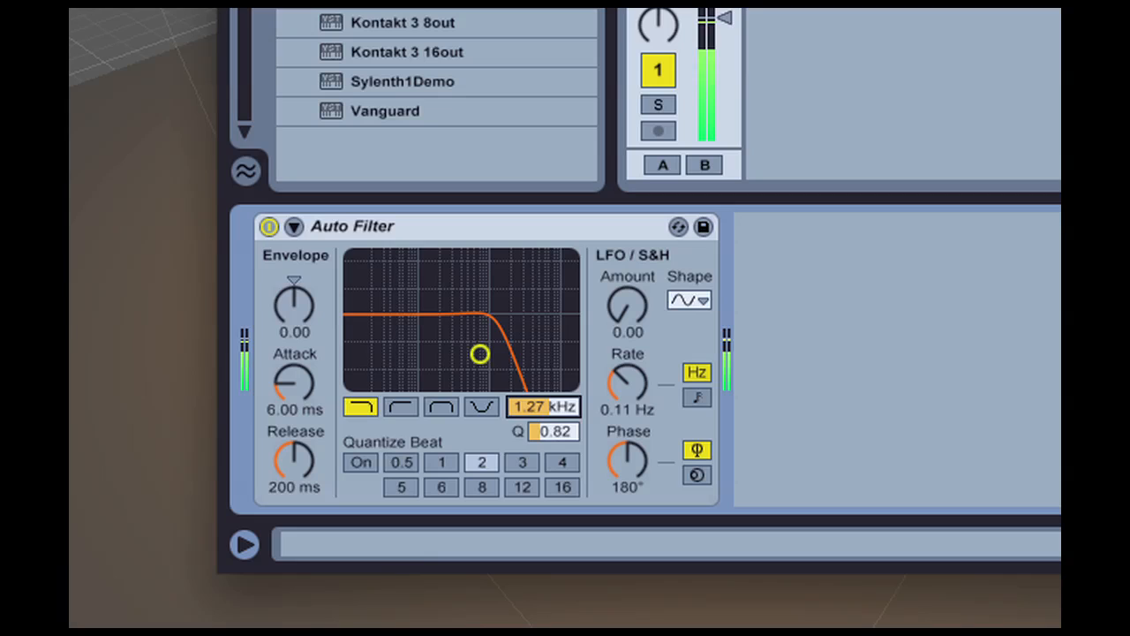
left_click_drag(480, 354, 451, 354)
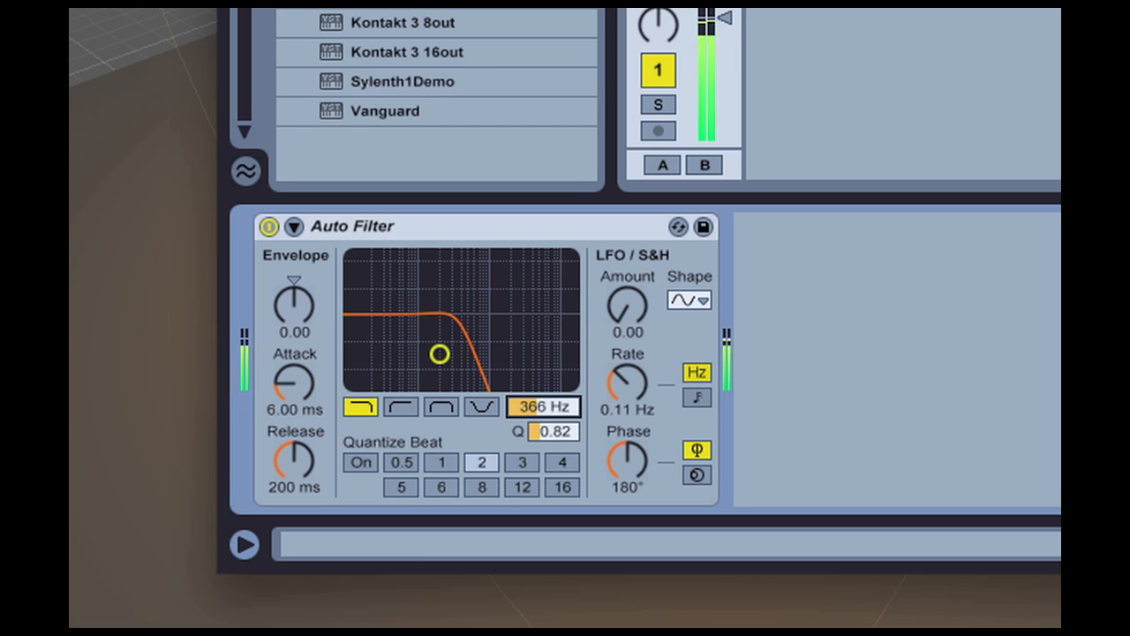
mouse_move(523, 284)
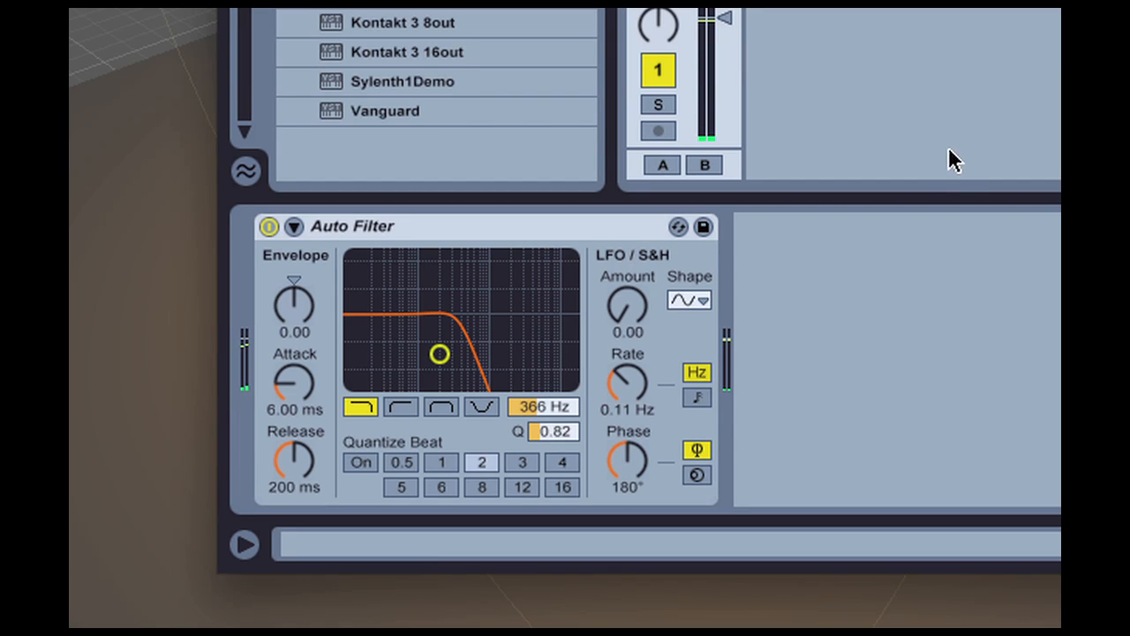
mouse_move(309, 371)
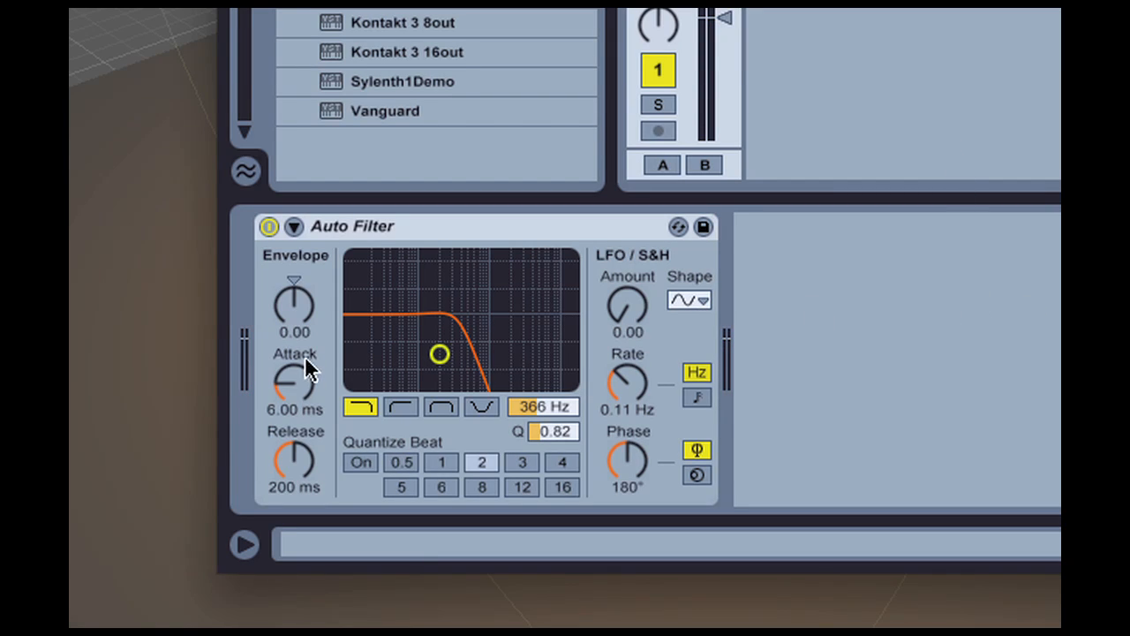
mouse_move(463, 349)
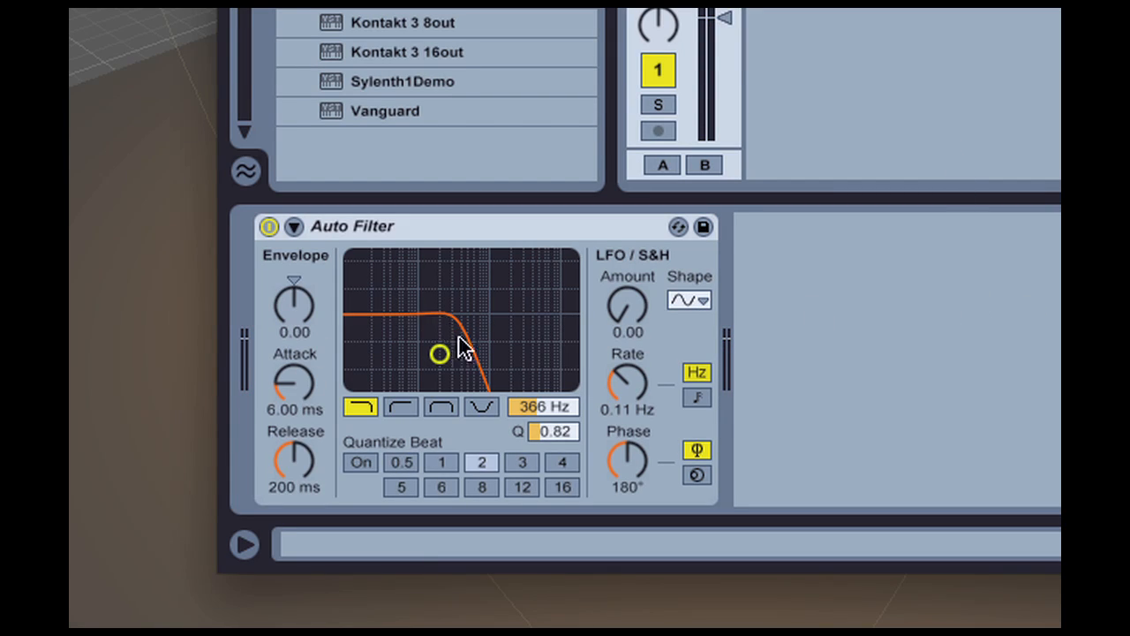
mouse_move(476, 334)
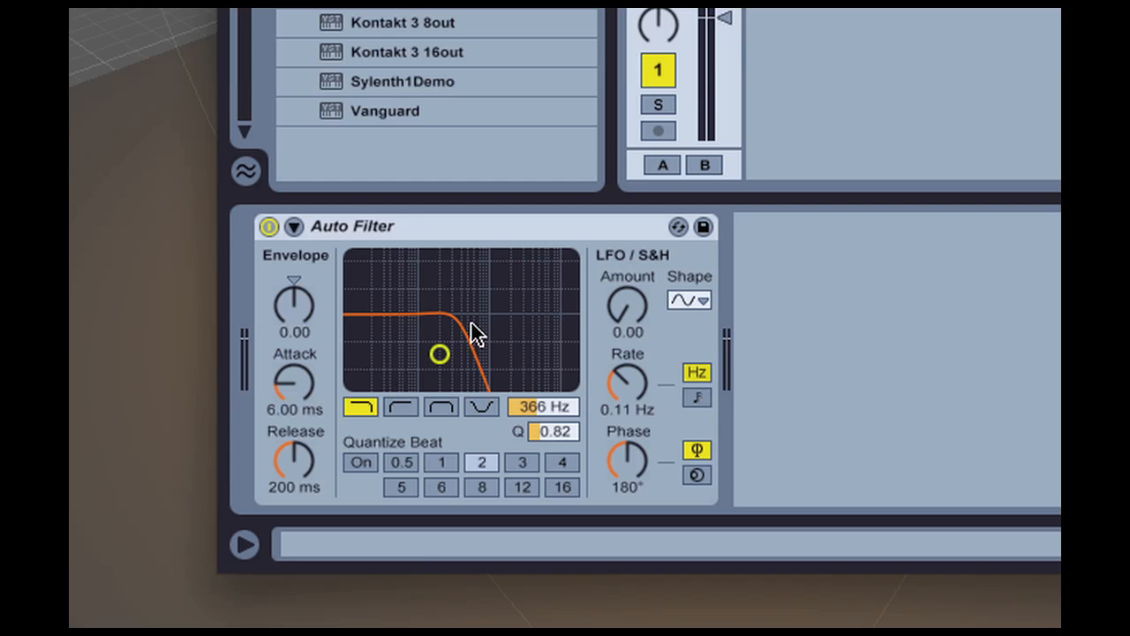
mouse_move(540, 349)
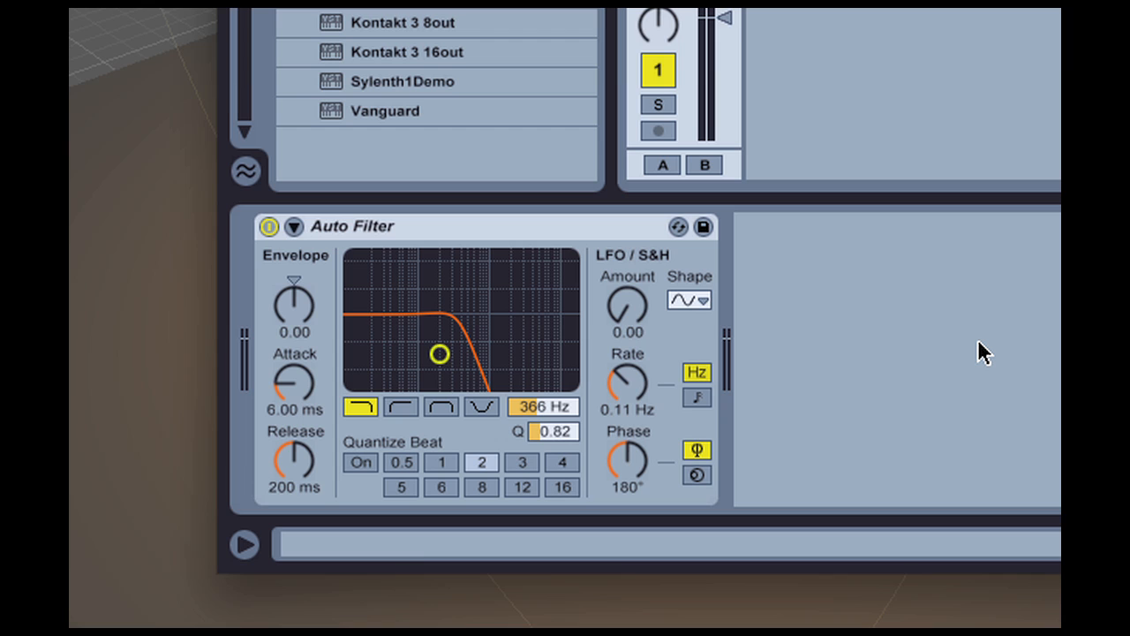
mouse_move(503, 314)
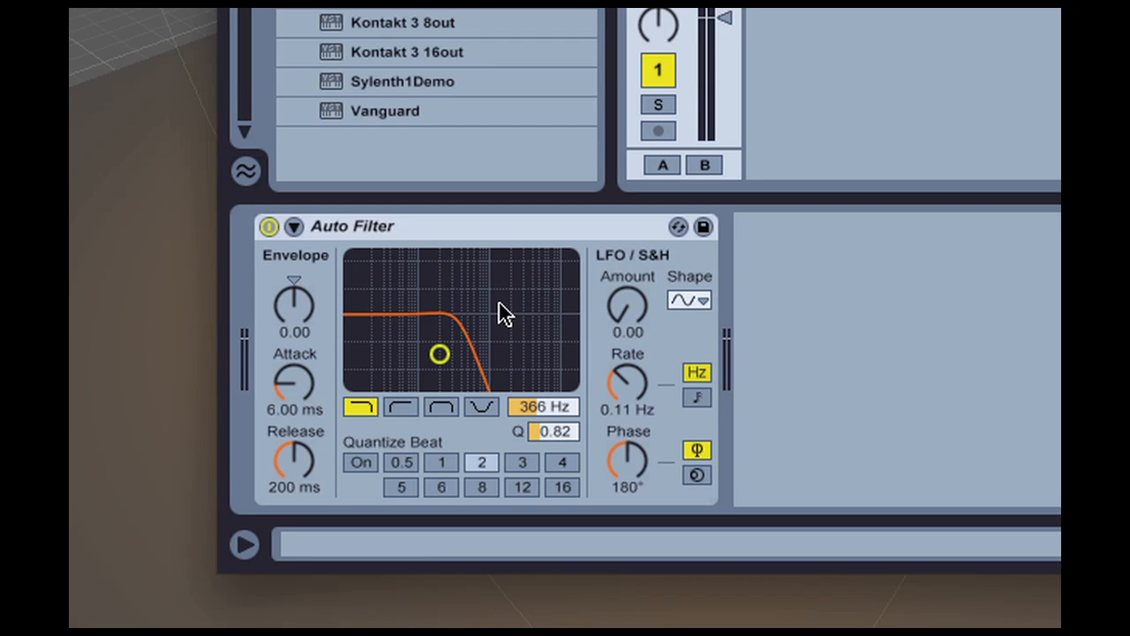
mouse_move(379, 380)
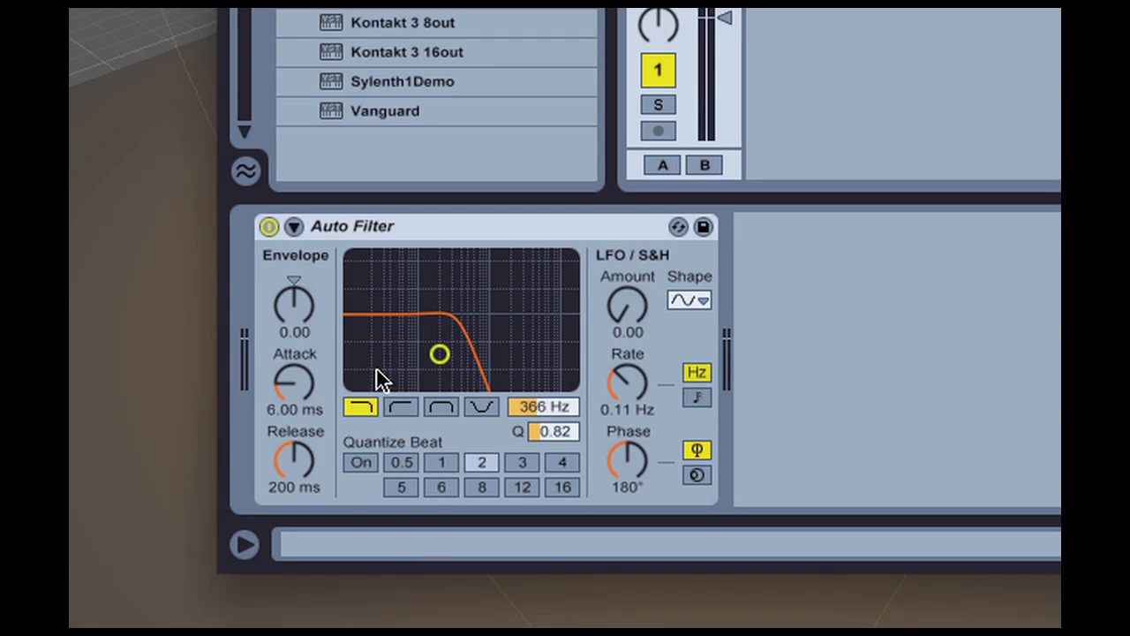
mouse_move(393, 401)
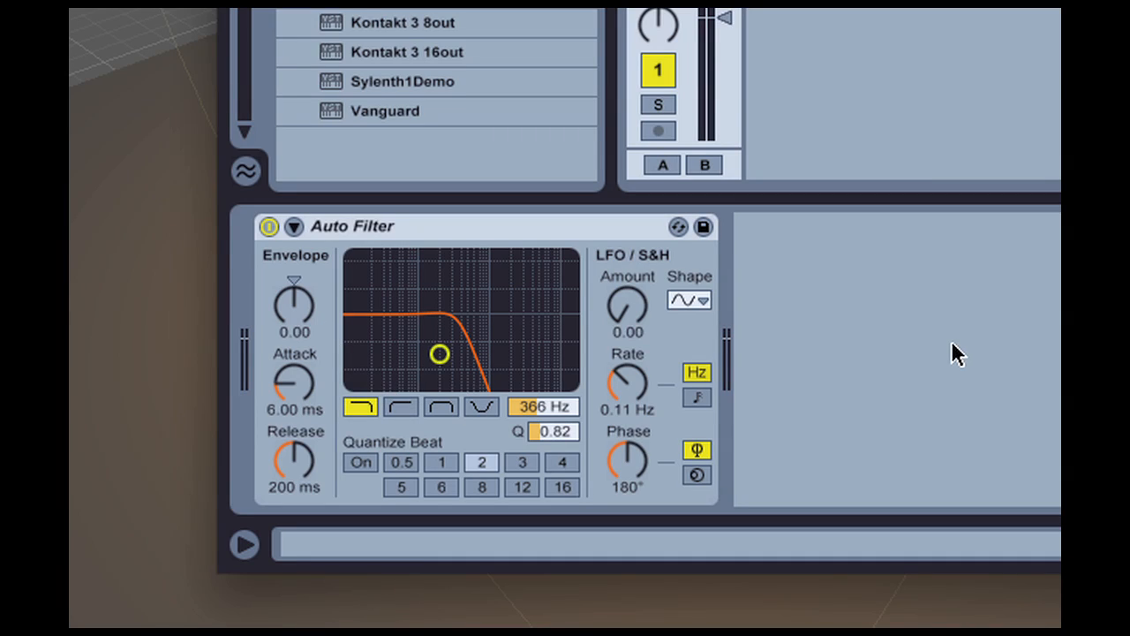
left_click(399, 407)
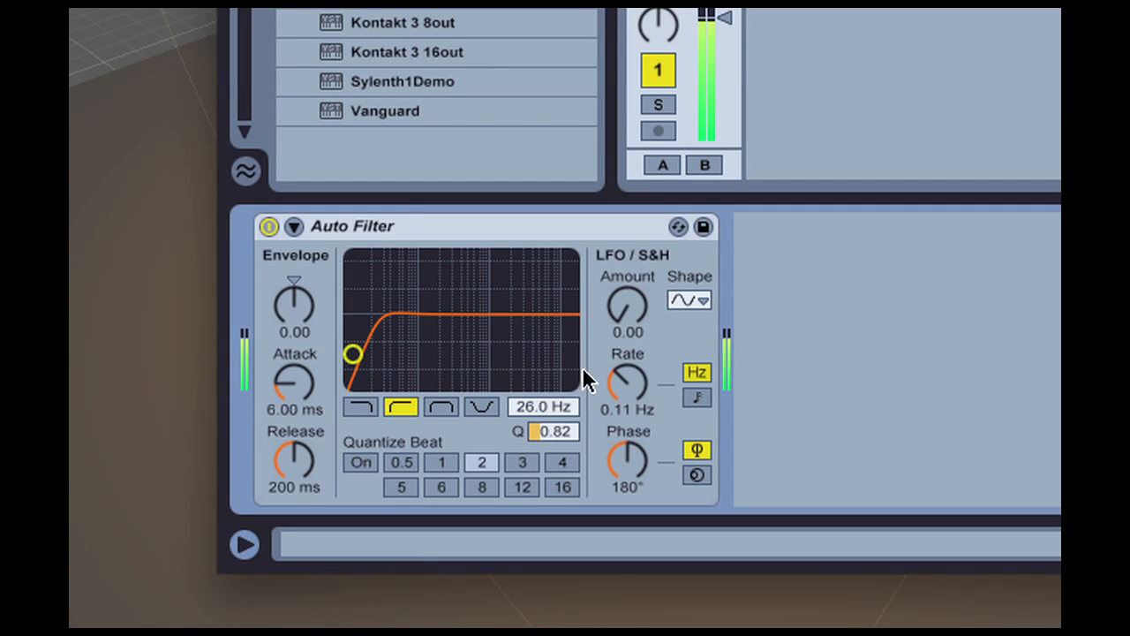
Sweep the high-pass cutoff up from 26 Hz through 81.3 Hz and 885 Hz to about 2.92 kHz
left_click_drag(353, 353, 388, 353)
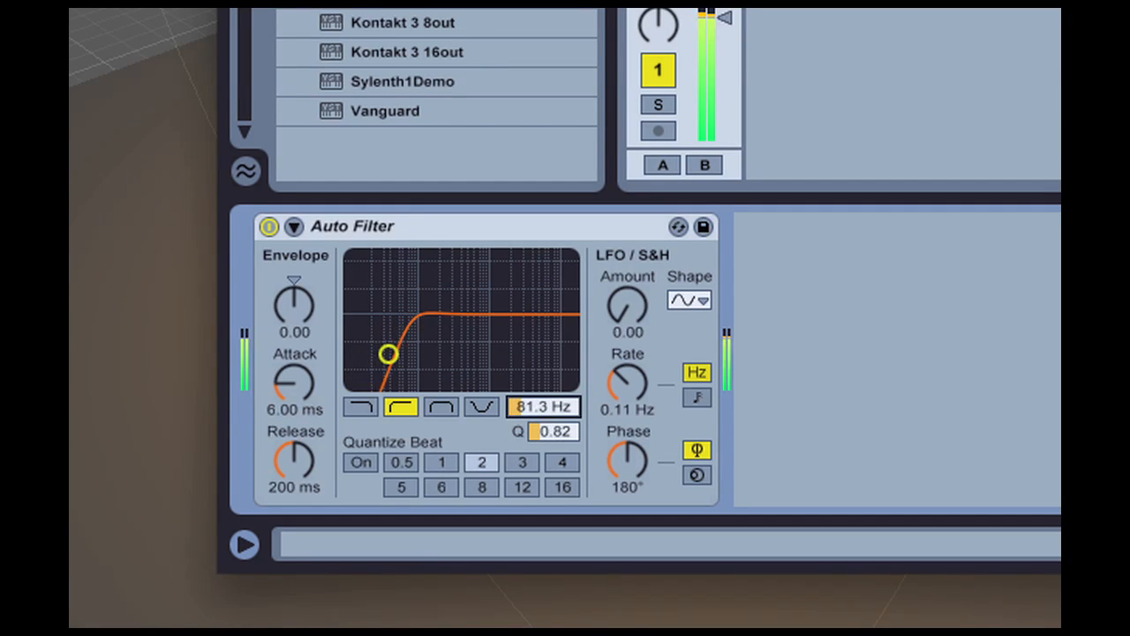
left_click_drag(388, 353, 467, 353)
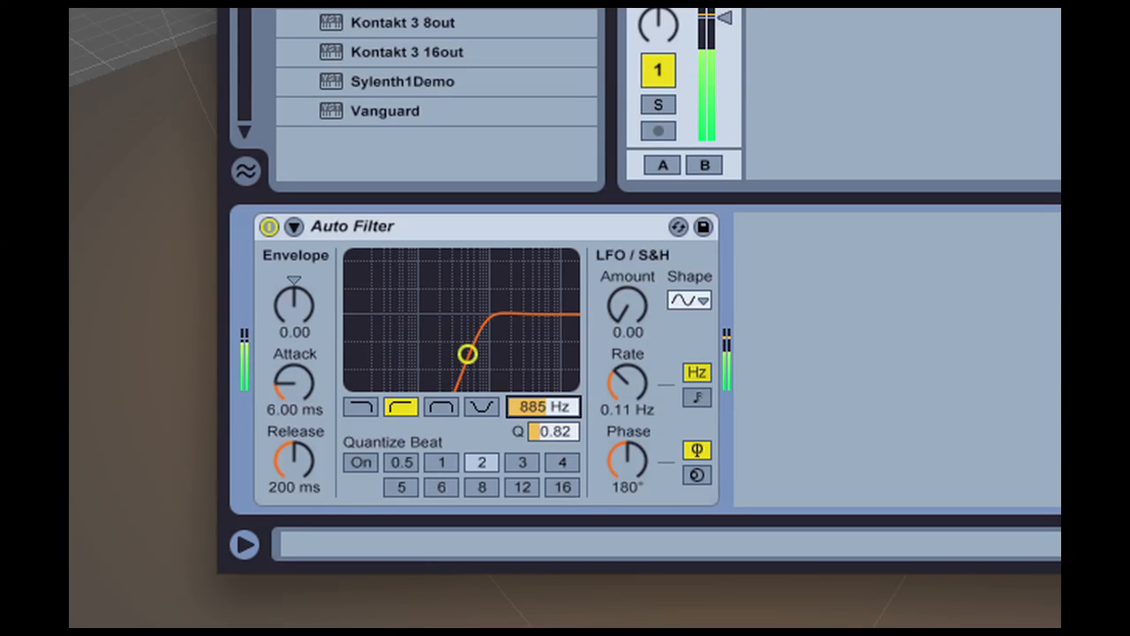
left_click_drag(467, 354, 508, 354)
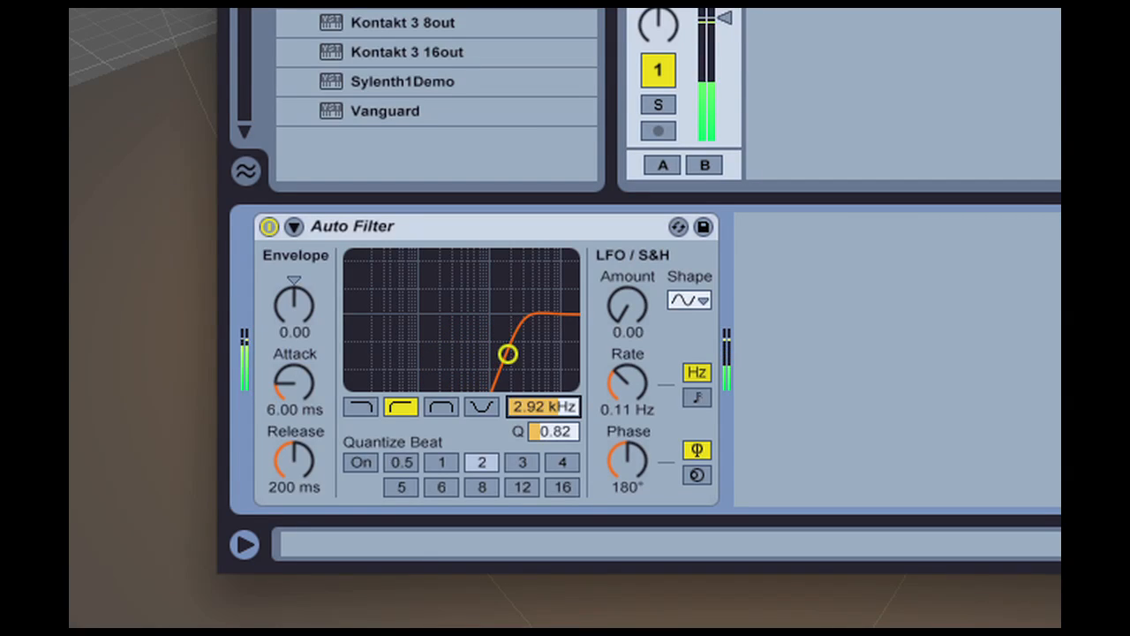
left_click_drag(509, 354, 521, 354)
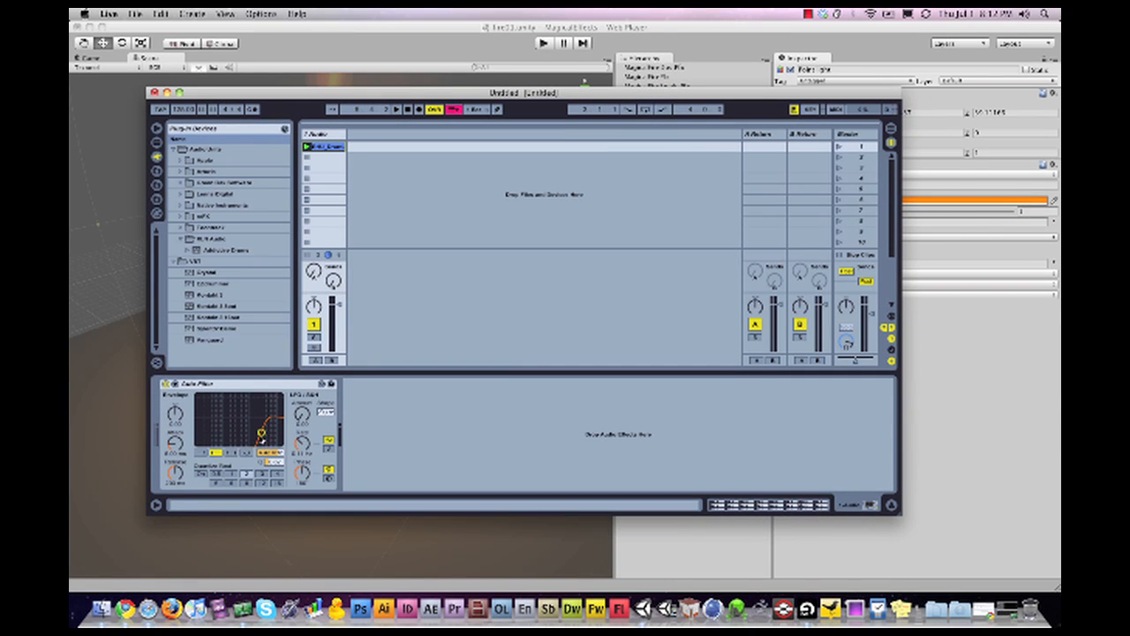
mouse_move(402, 414)
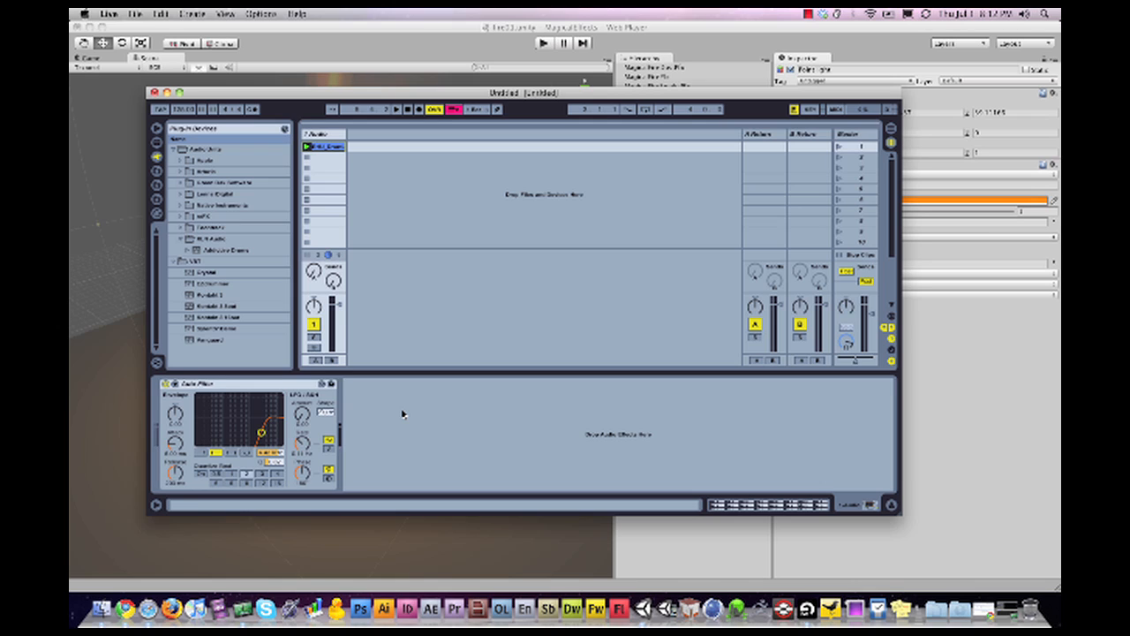
mouse_move(289, 452)
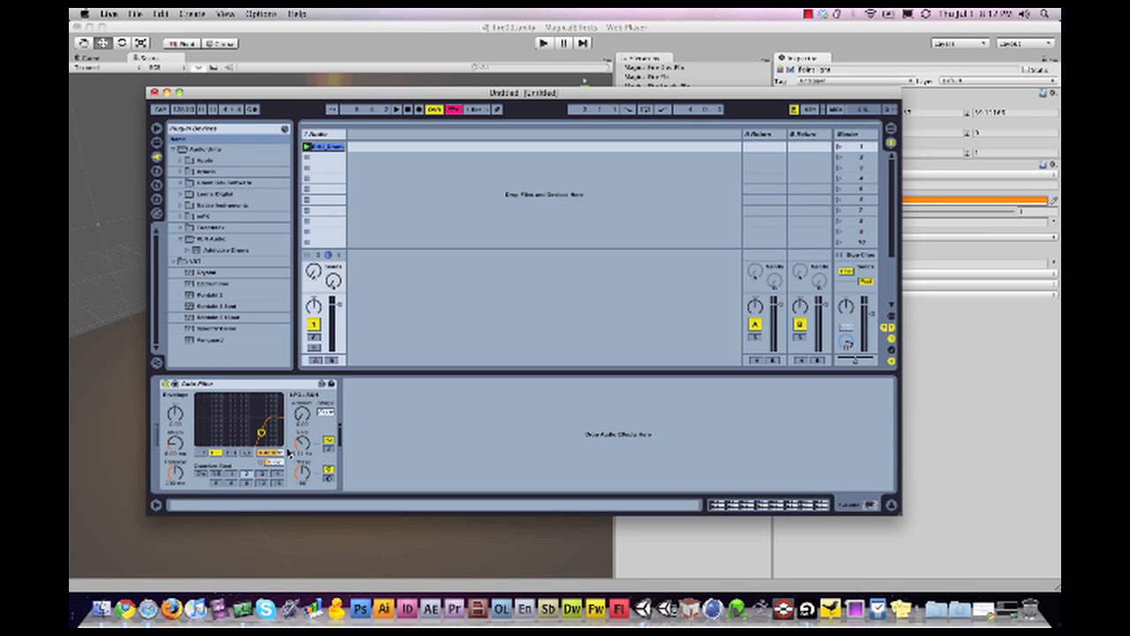
mouse_move(144, 419)
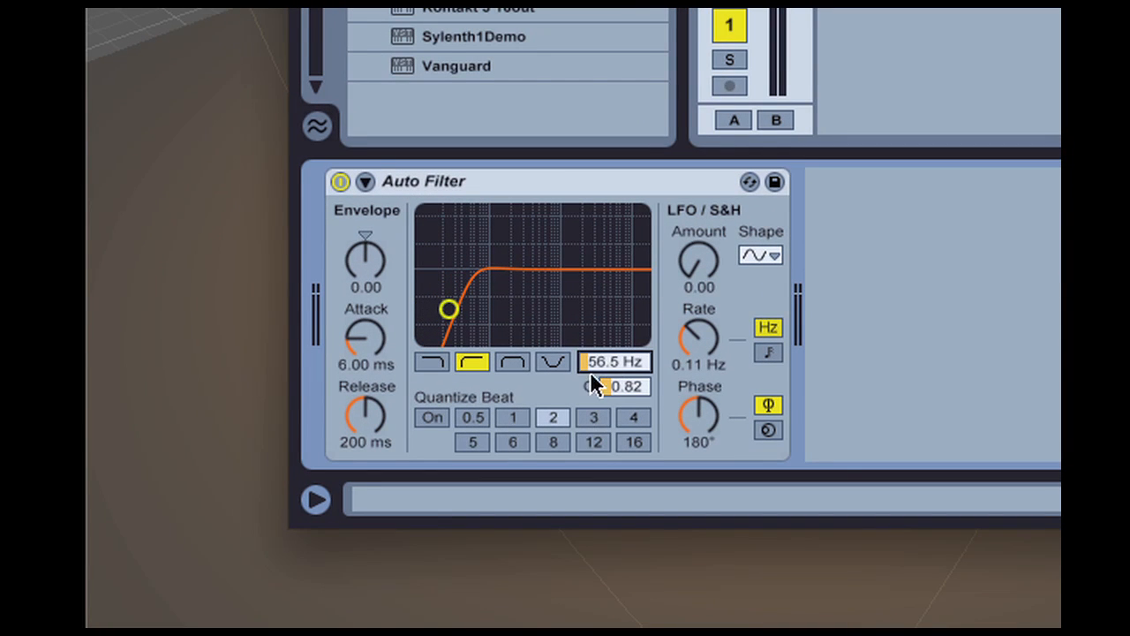
Raise the high-pass cutoff from 56.5 Hz to 2.50 kHz, then sweep it down to about 168 Hz
left_click_drag(449, 309, 570, 309)
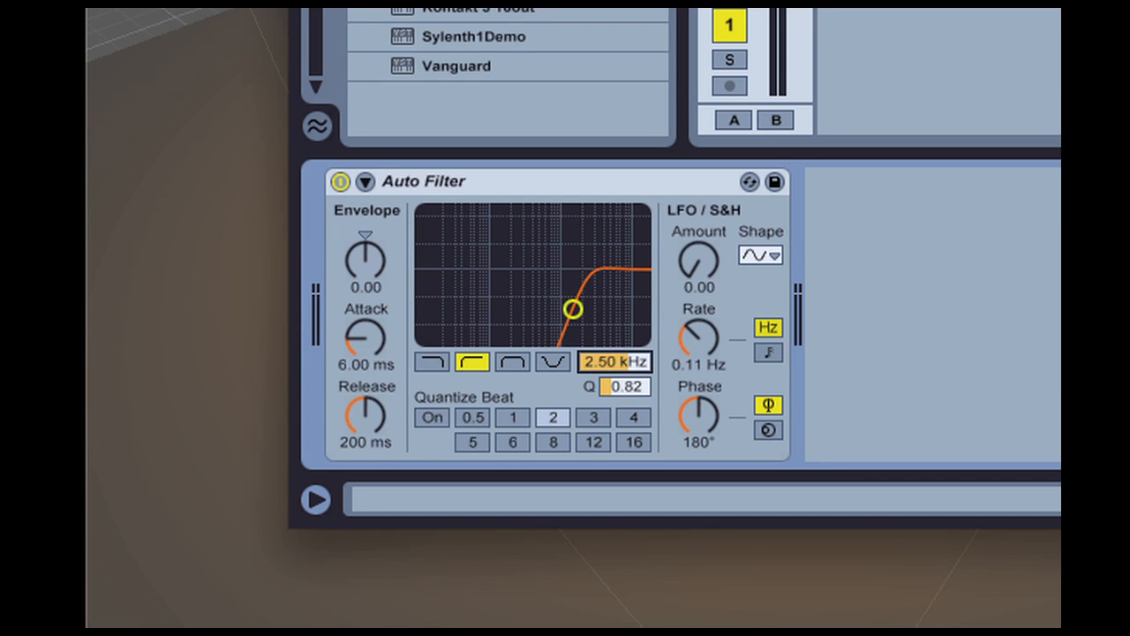
left_click_drag(572, 308, 485, 308)
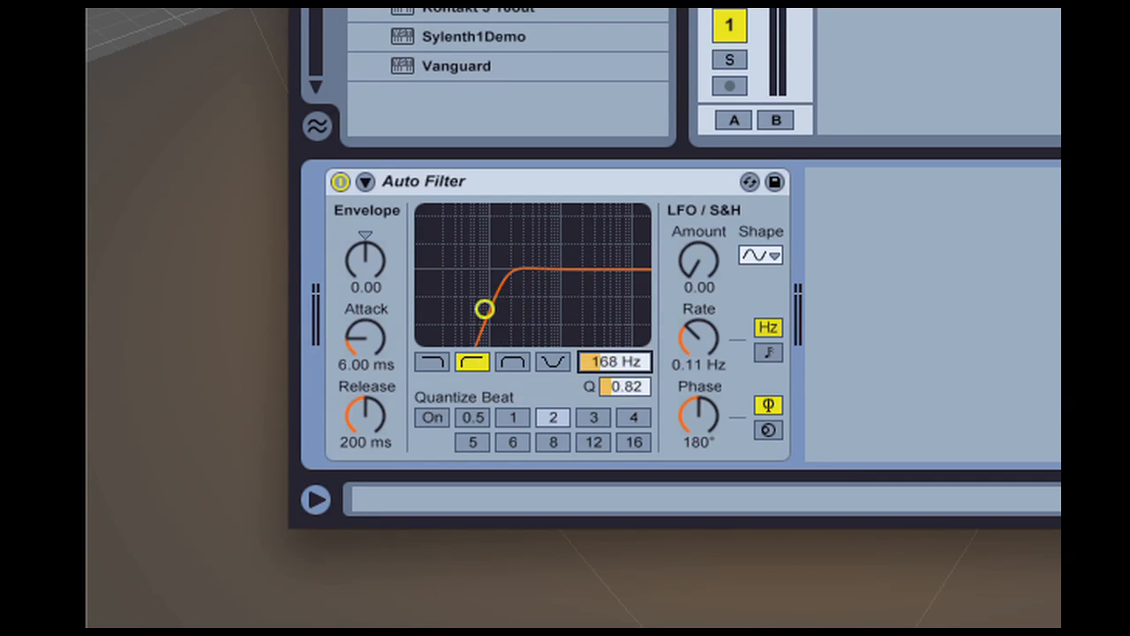
left_click_drag(484, 309, 424, 309)
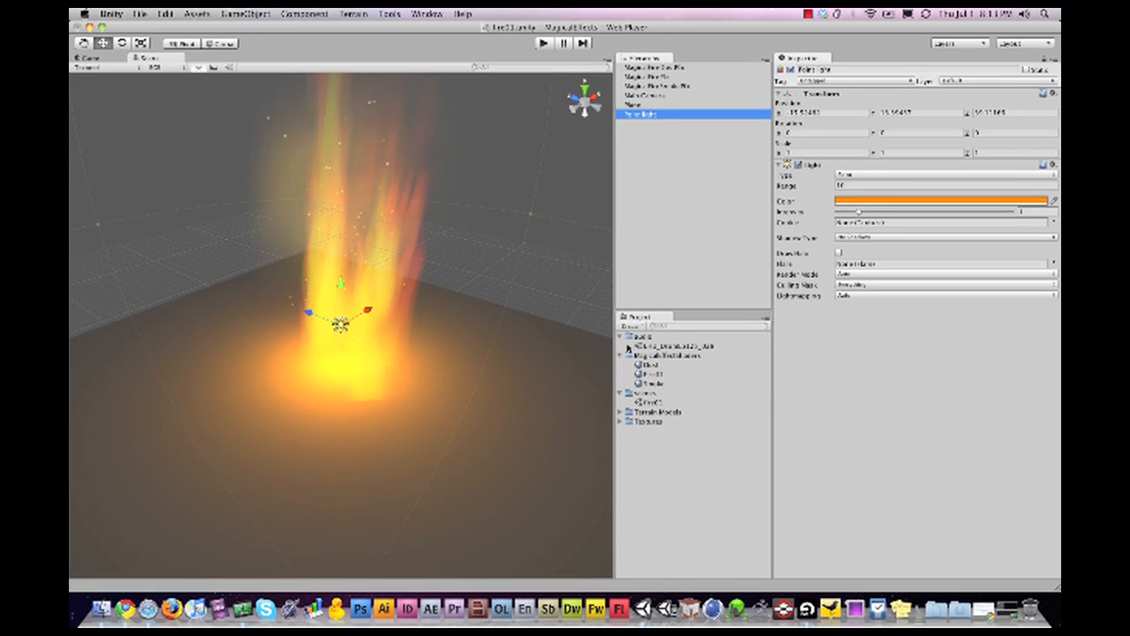
Drag the drum loop clip from the Audio folder onto Point light in the Hierarchy
left_click(657, 345)
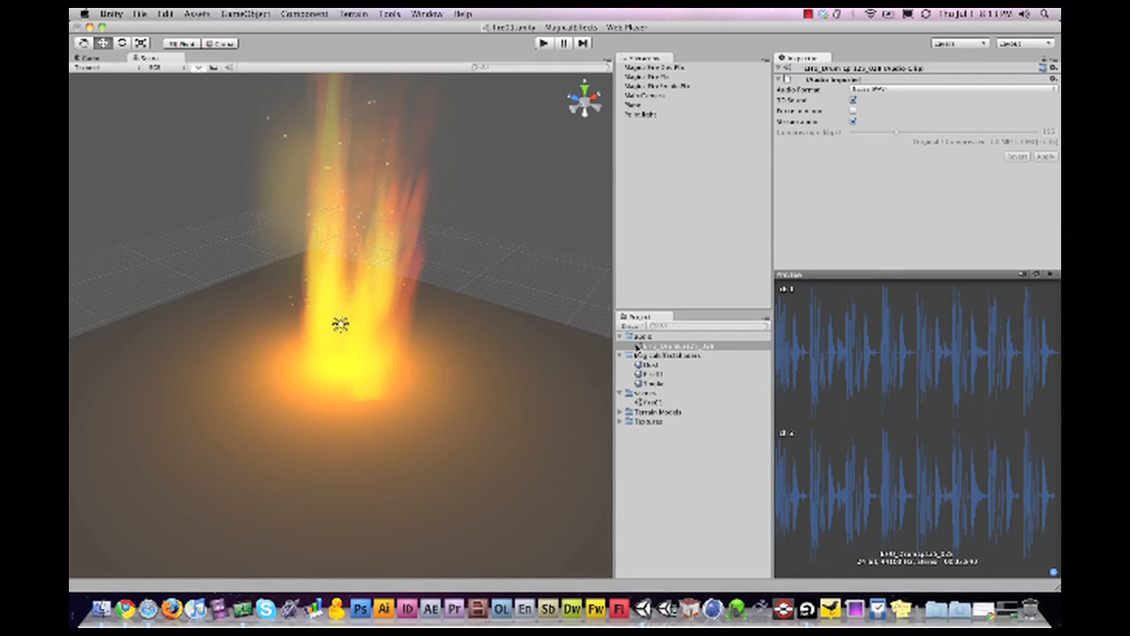
left_click(693, 346)
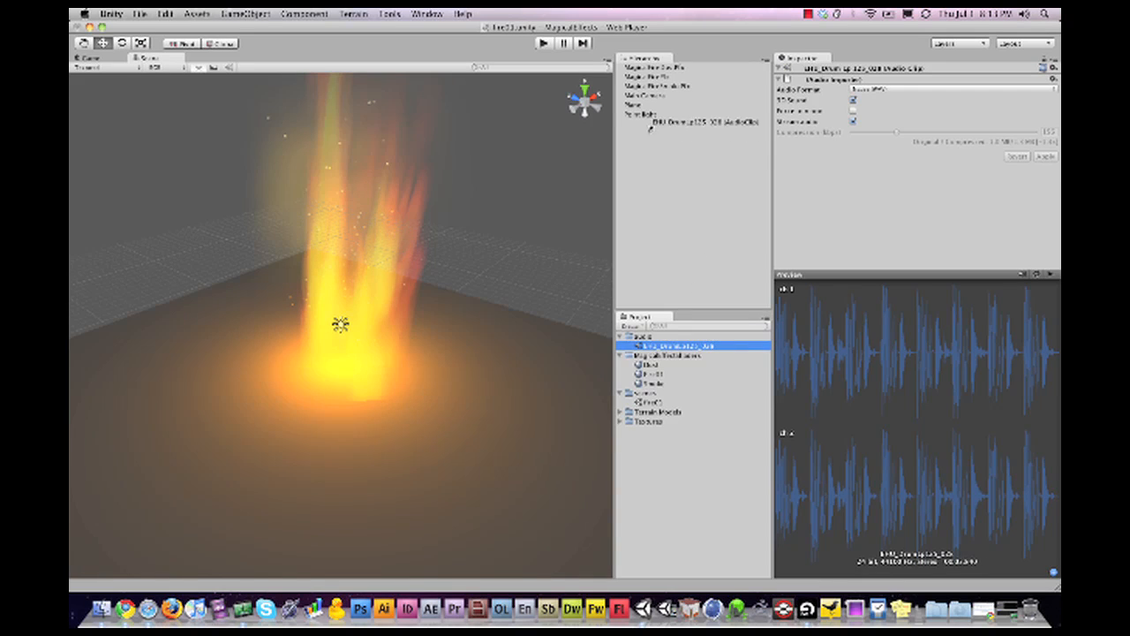
left_click(653, 113)
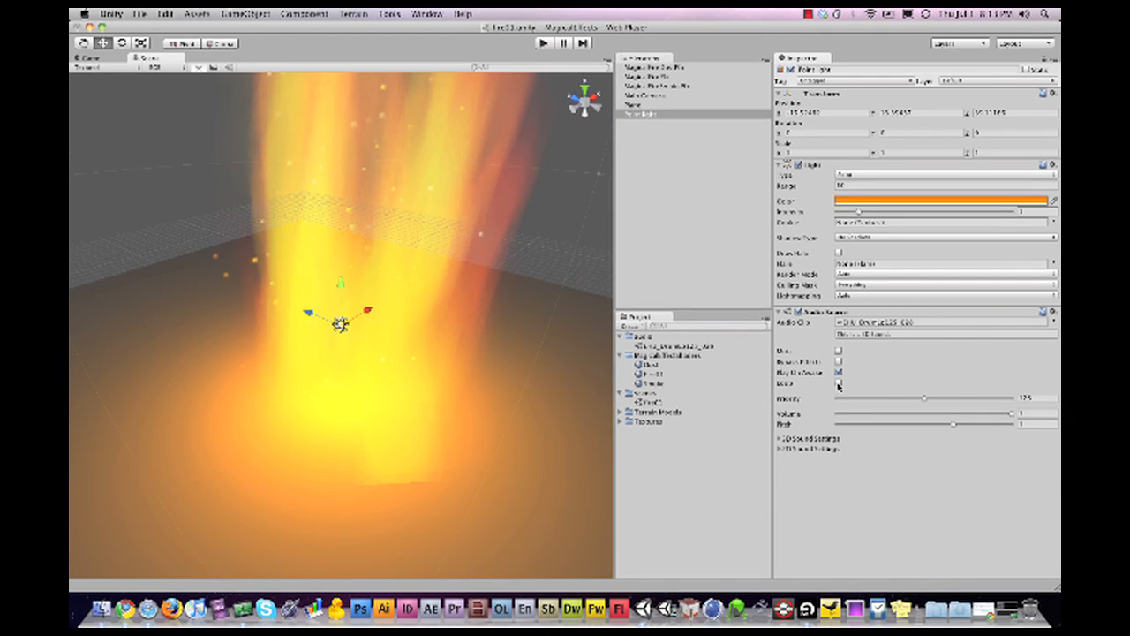
Tick Loop on the Point light's drum-loop Audio Source in the Inspector
left_click(839, 381)
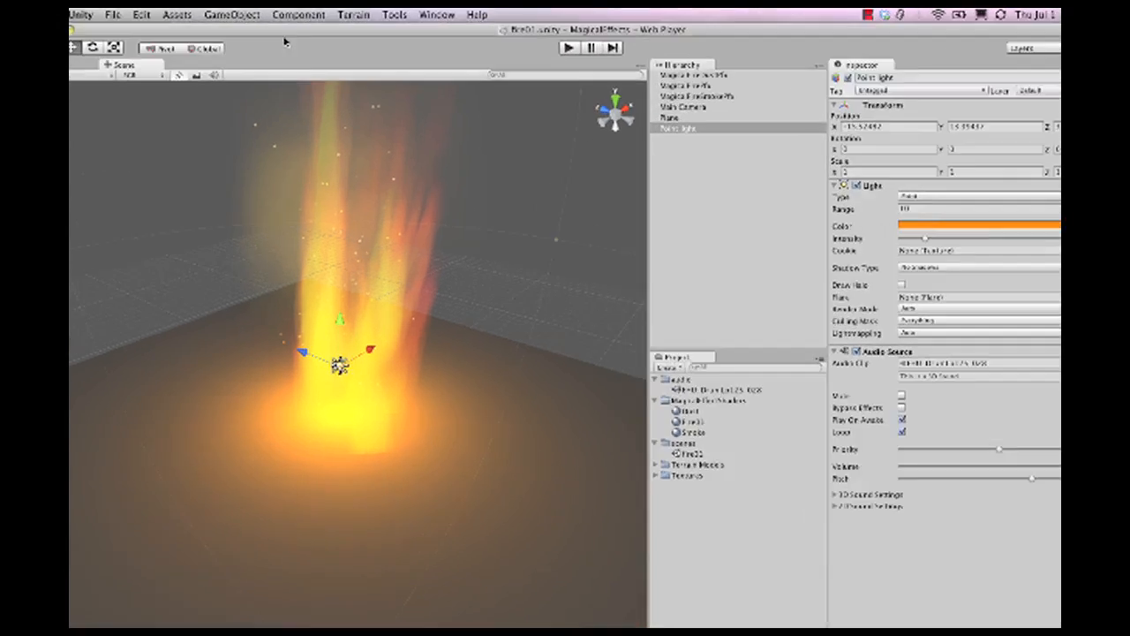
Add an Audio Low Pass Filter component to the Point light from the Component menu
left_click(298, 14)
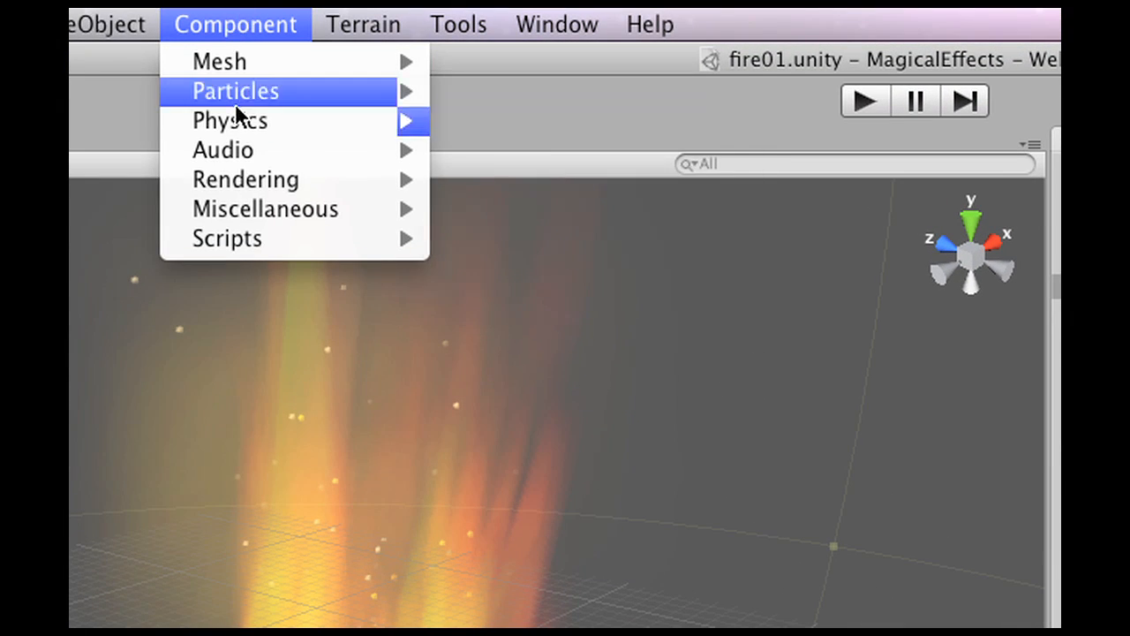
mouse_move(223, 150)
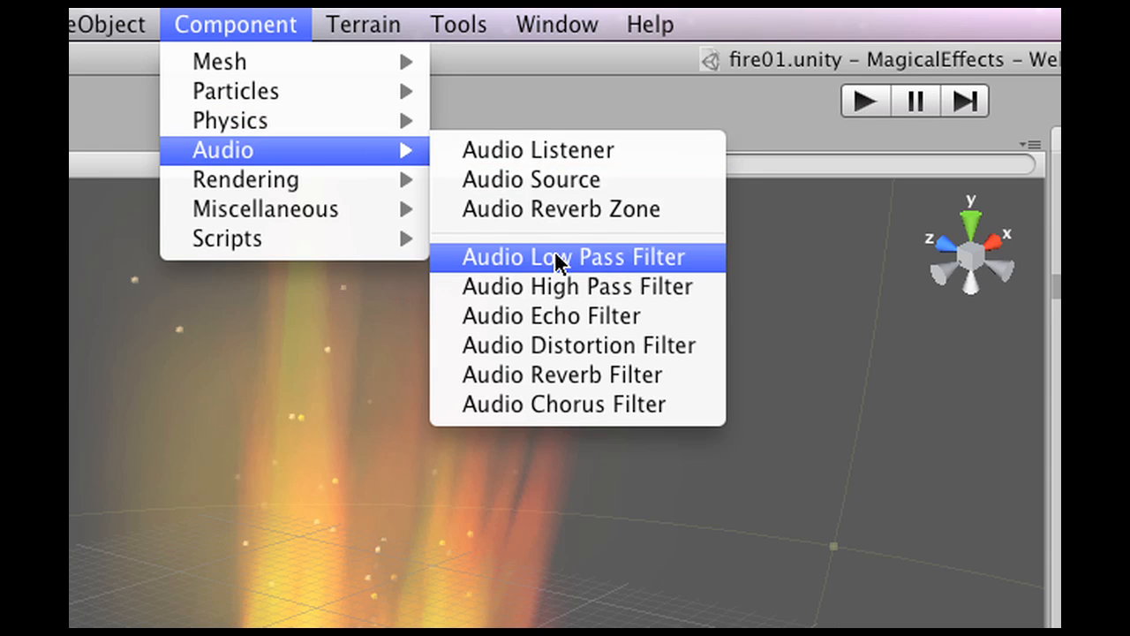
left_click(574, 256)
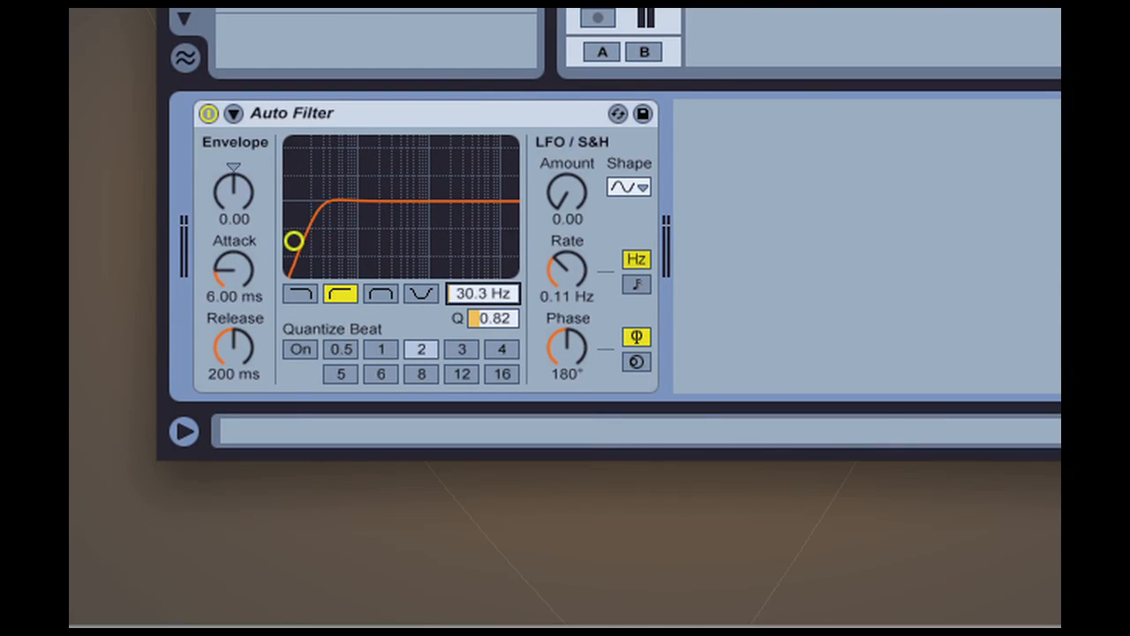
Sweep the Auto Filter cutoff up from 30.3 Hz through 406 Hz and 1.57 kHz to about 4.66 kHz
left_click_drag(294, 241, 379, 241)
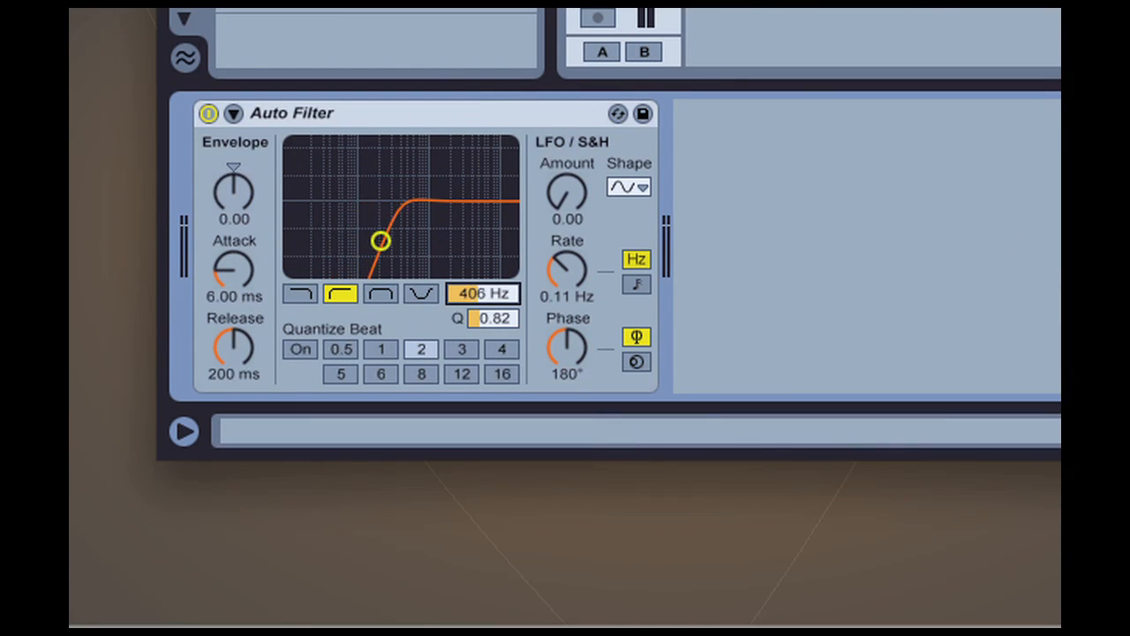
left_click_drag(380, 241, 425, 241)
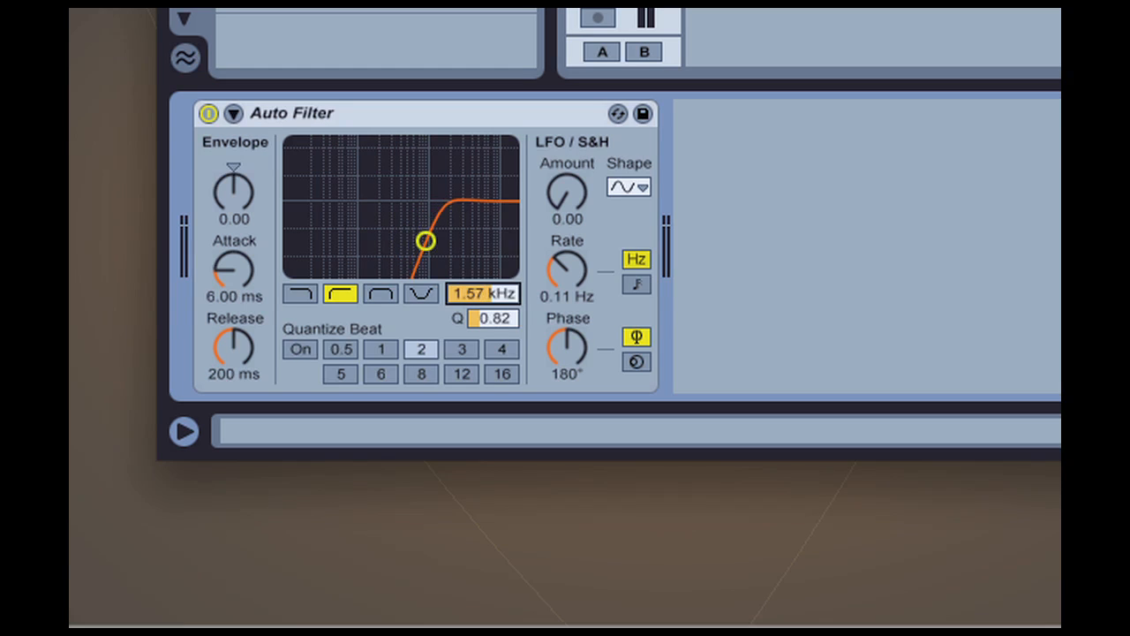
left_click_drag(426, 240, 465, 240)
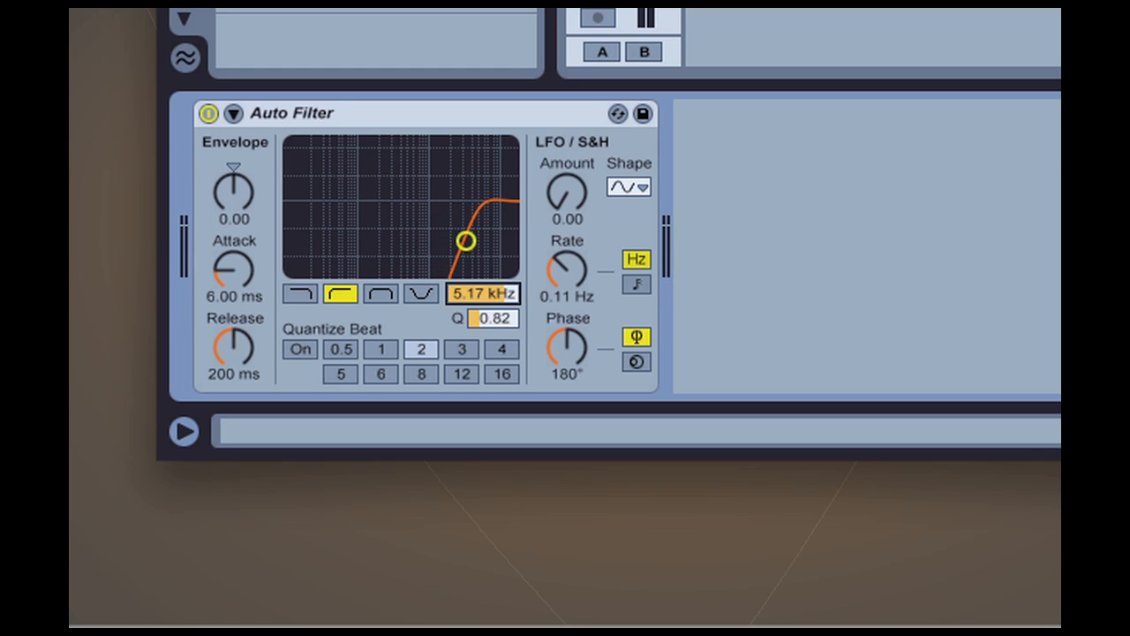
left_click_drag(465, 241, 460, 241)
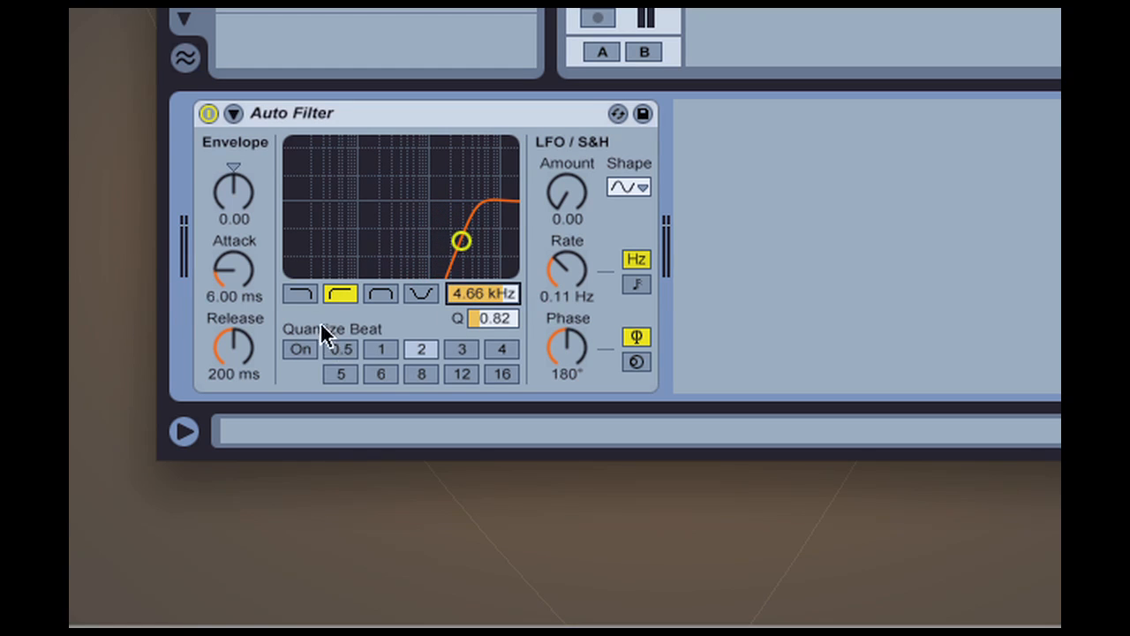
left_click(299, 293)
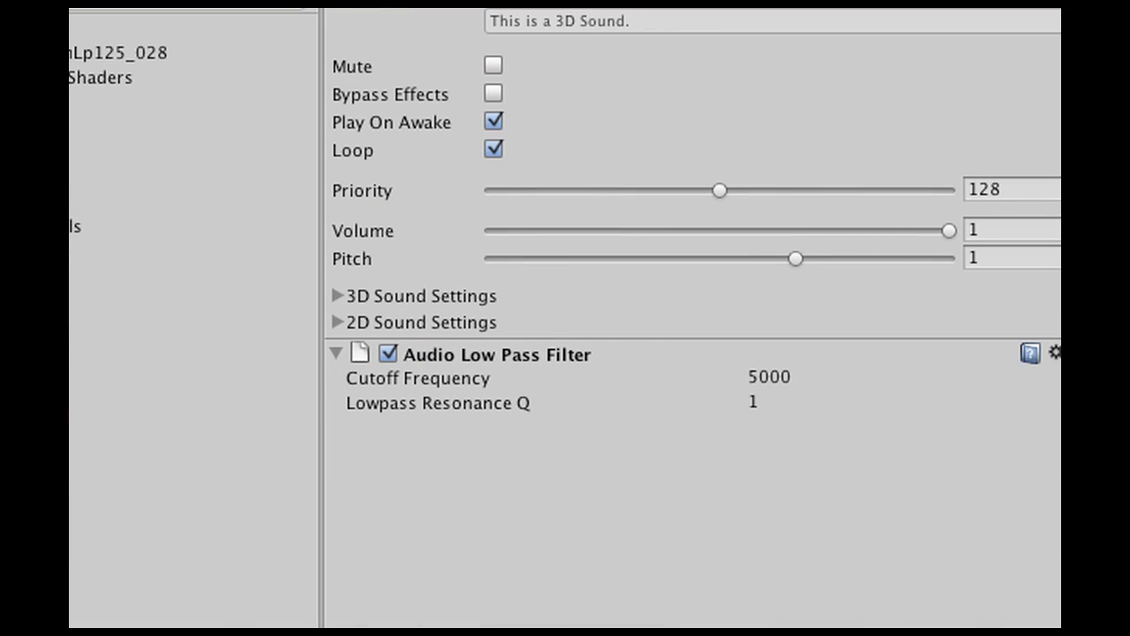
Change the Audio Low Pass Filter's Cutoff Frequency from 5000 to 1000
double_click(768, 377)
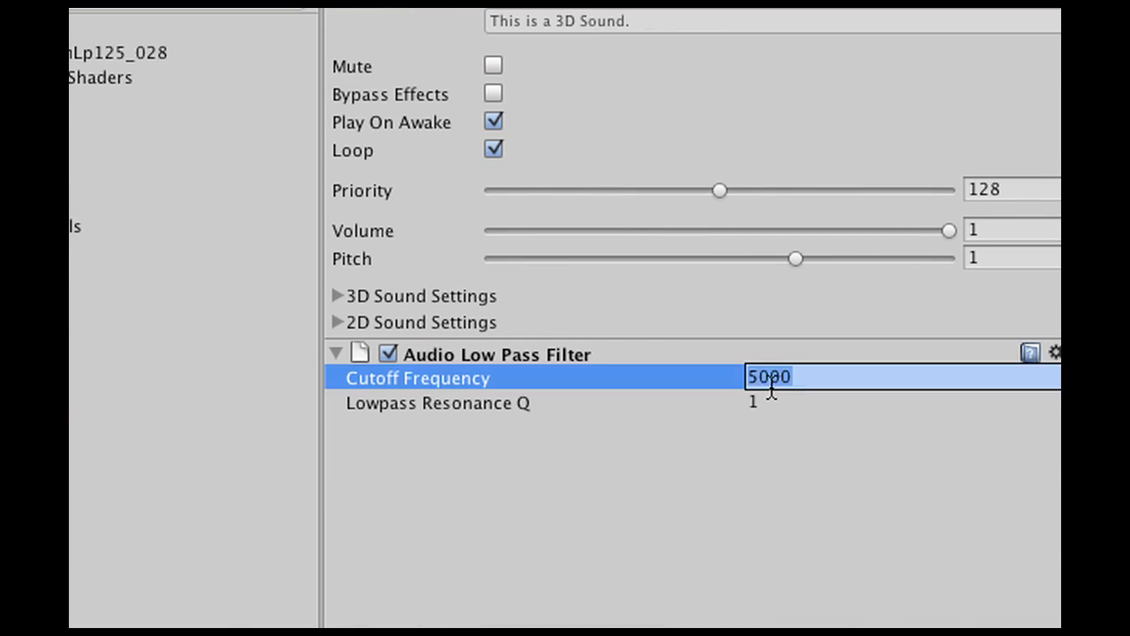
type("100")
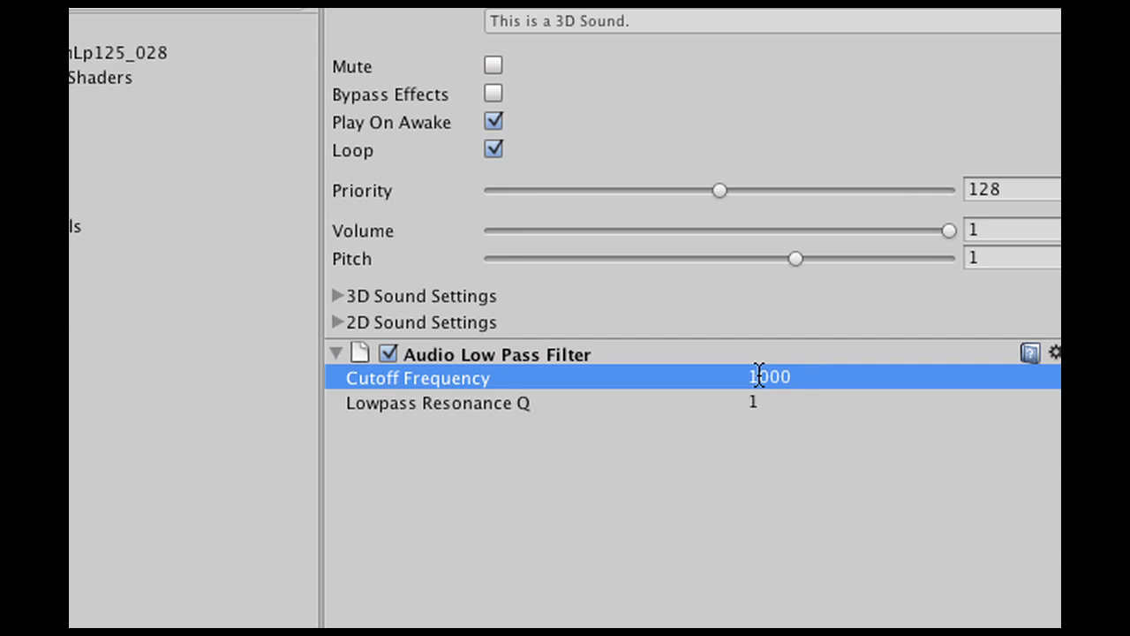
mouse_move(717, 386)
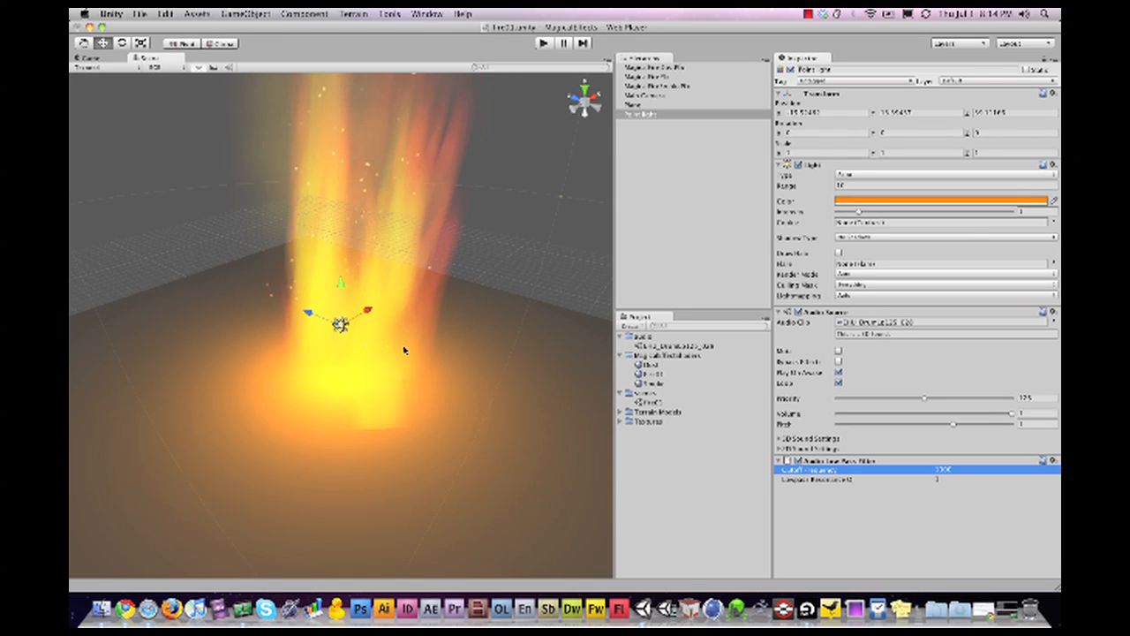
mouse_move(412, 342)
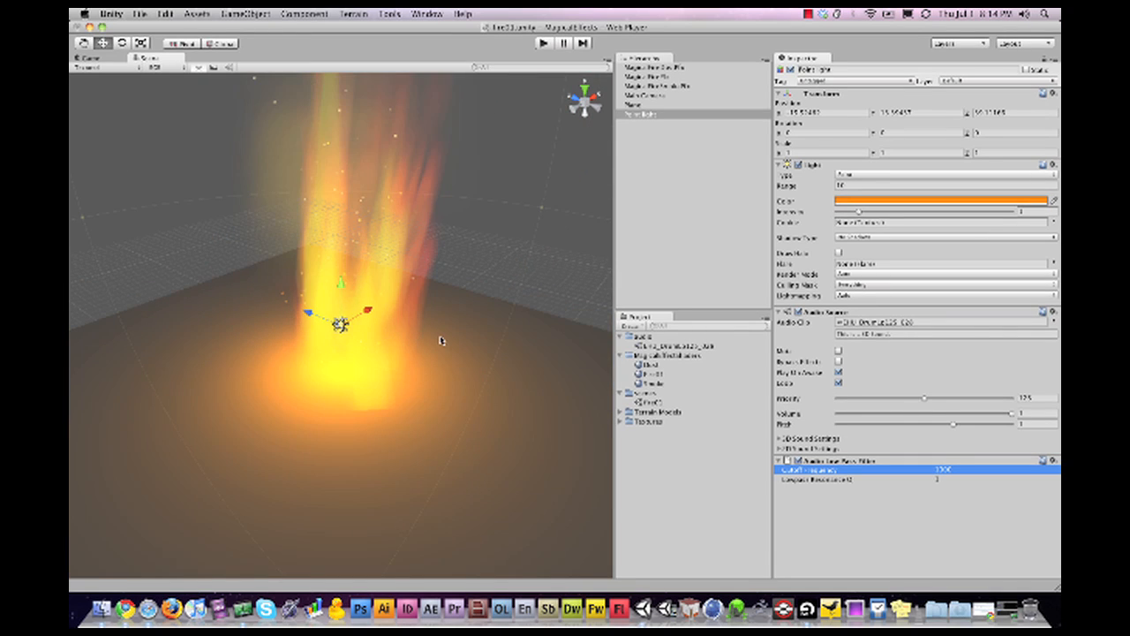
mouse_move(557, 263)
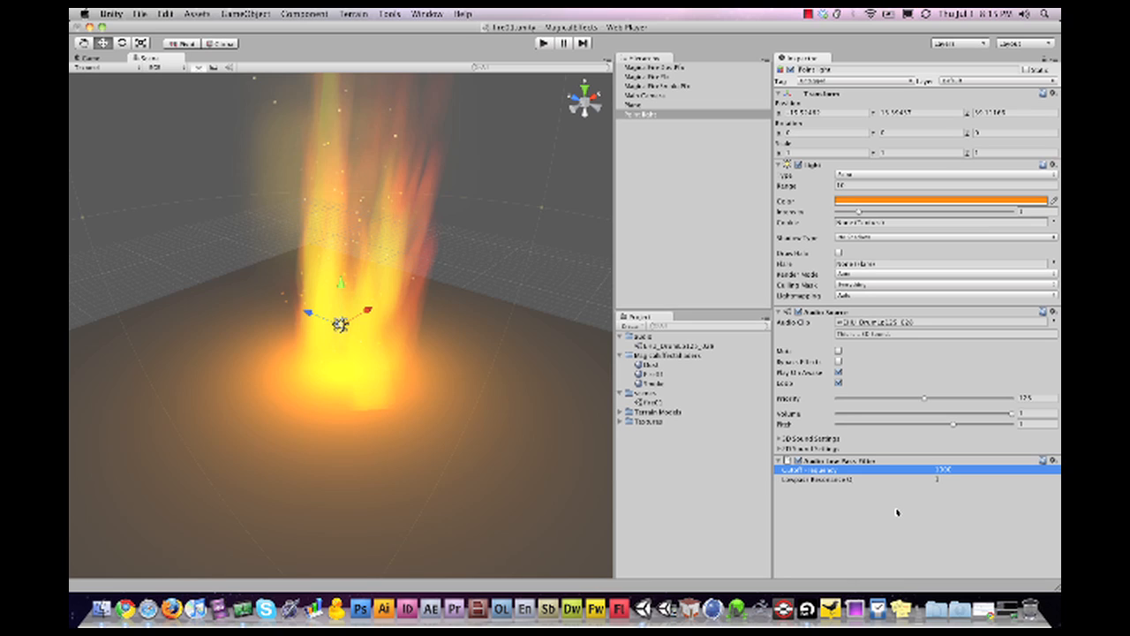
mouse_move(896, 510)
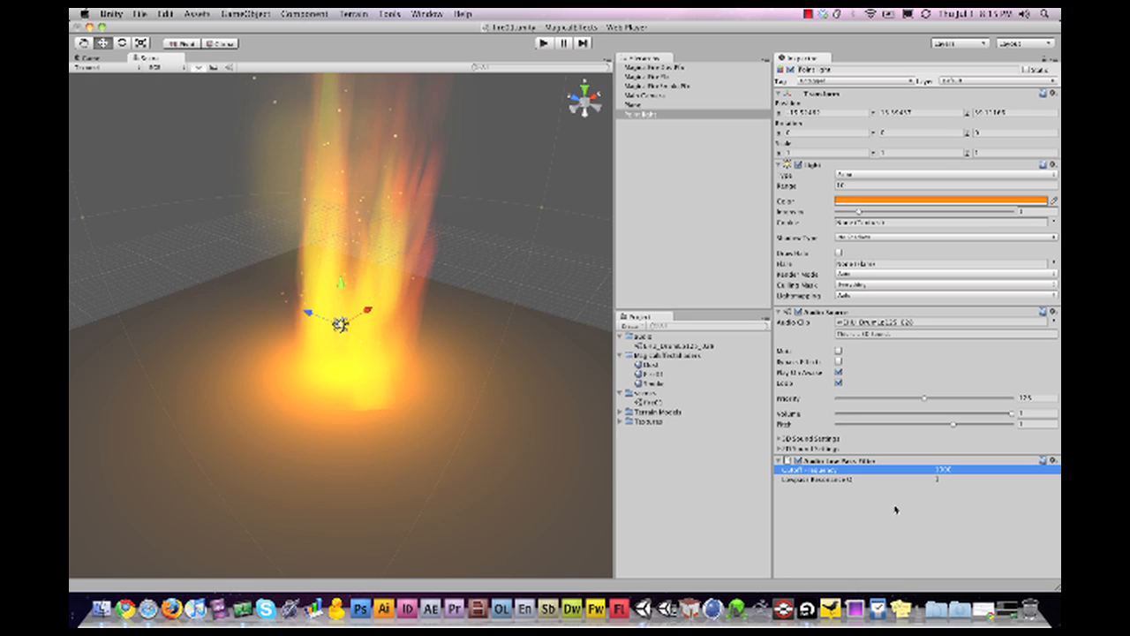
mouse_move(894, 509)
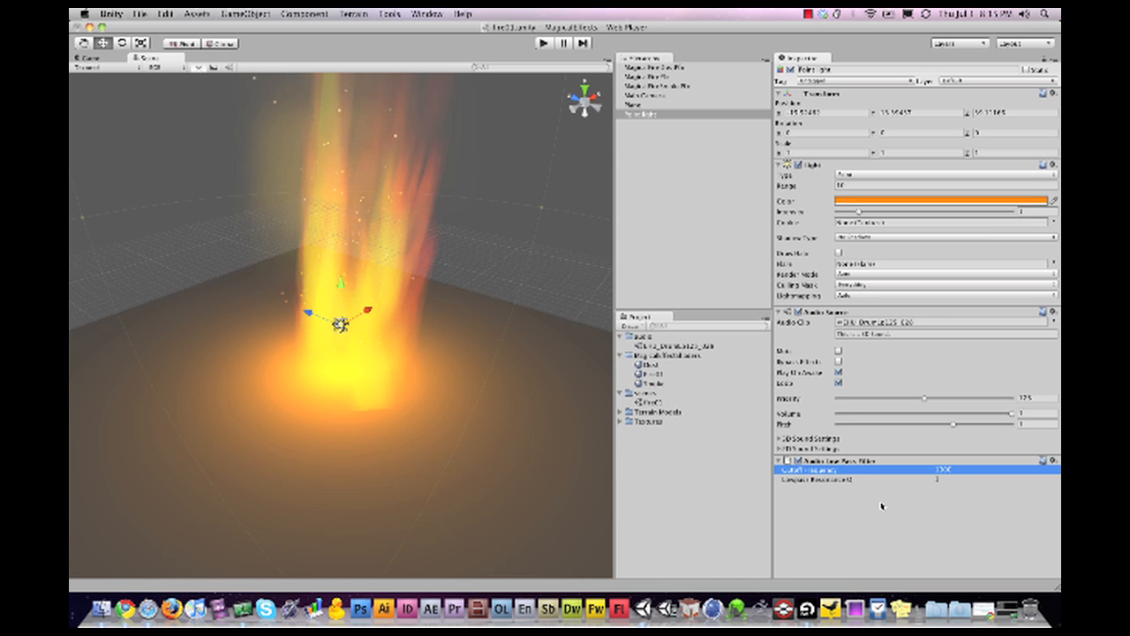
mouse_move(870, 508)
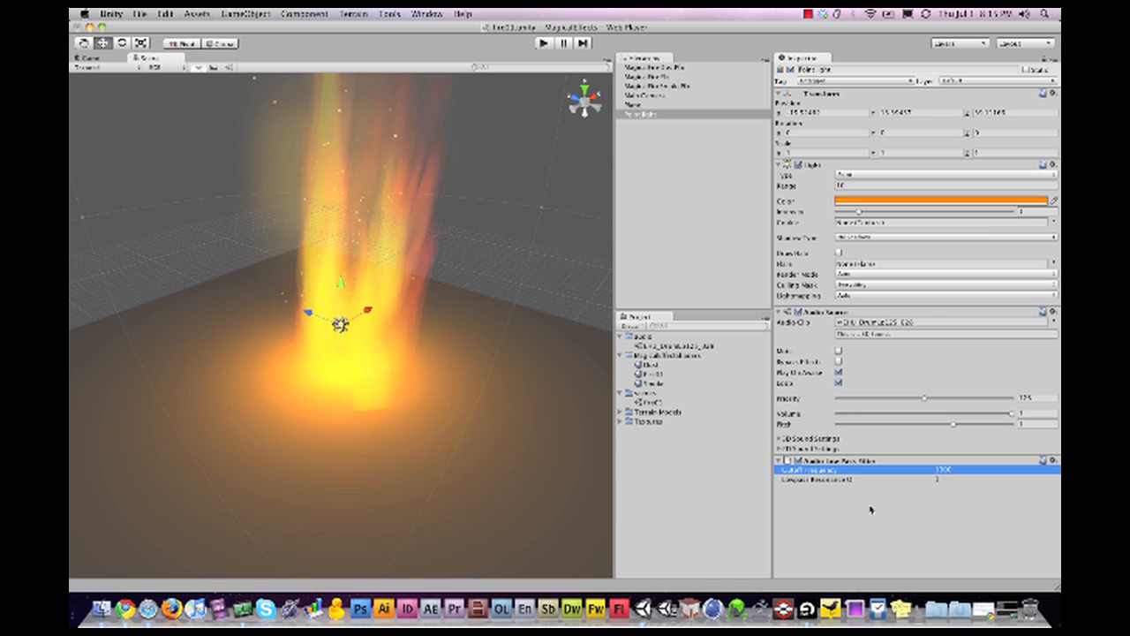